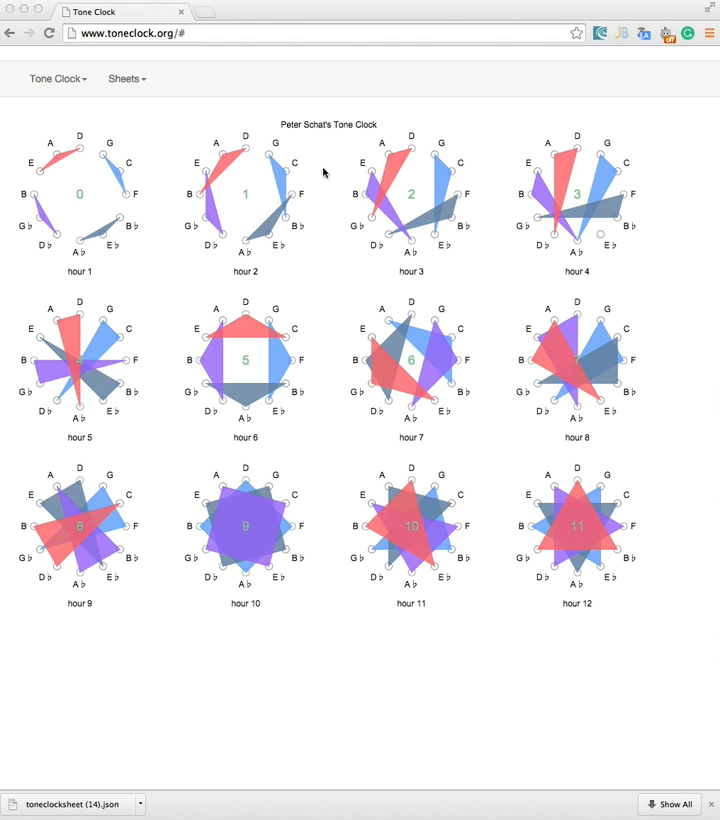
mouse_move(360, 312)
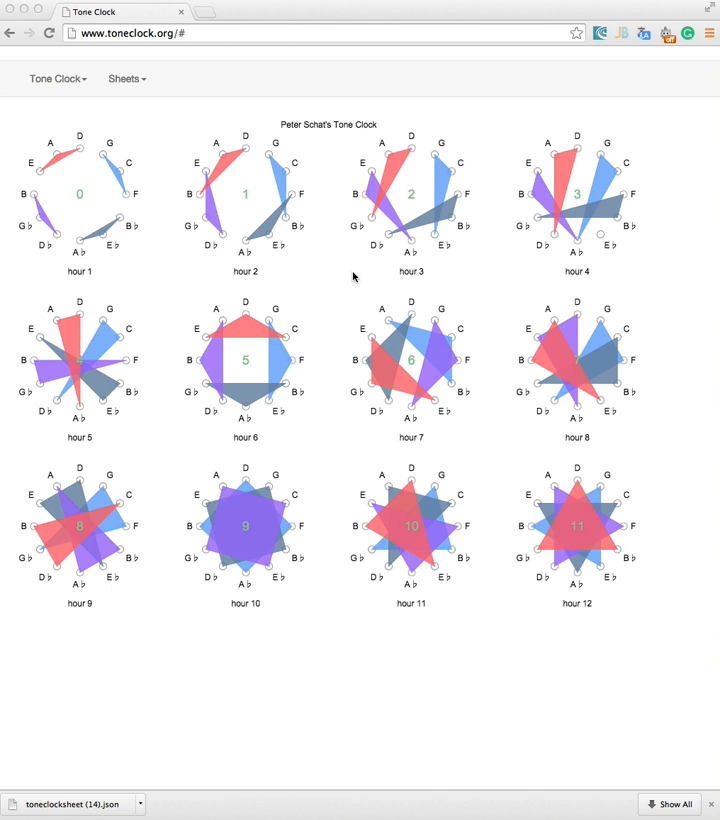
mouse_move(138, 84)
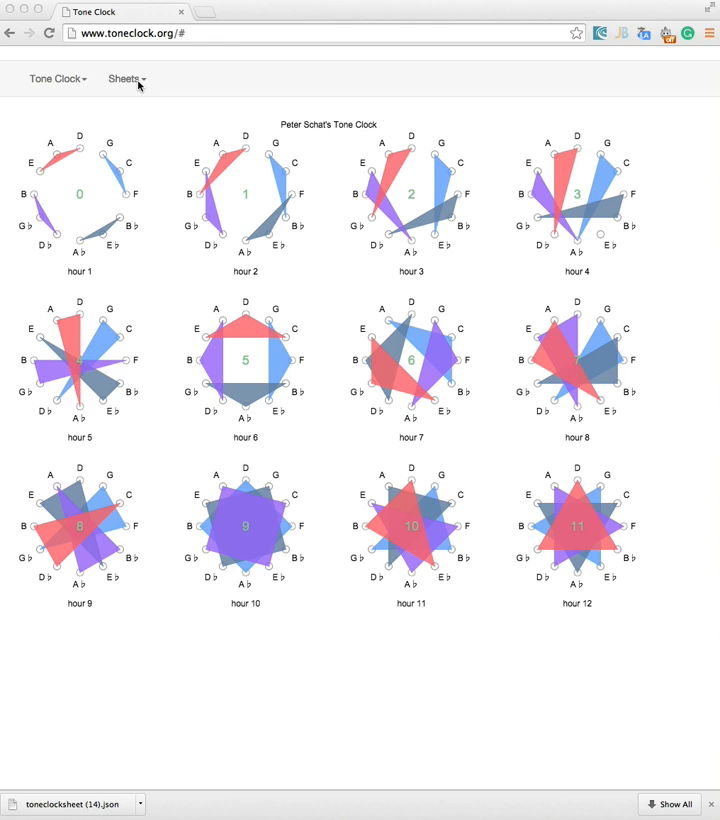
mouse_move(150, 112)
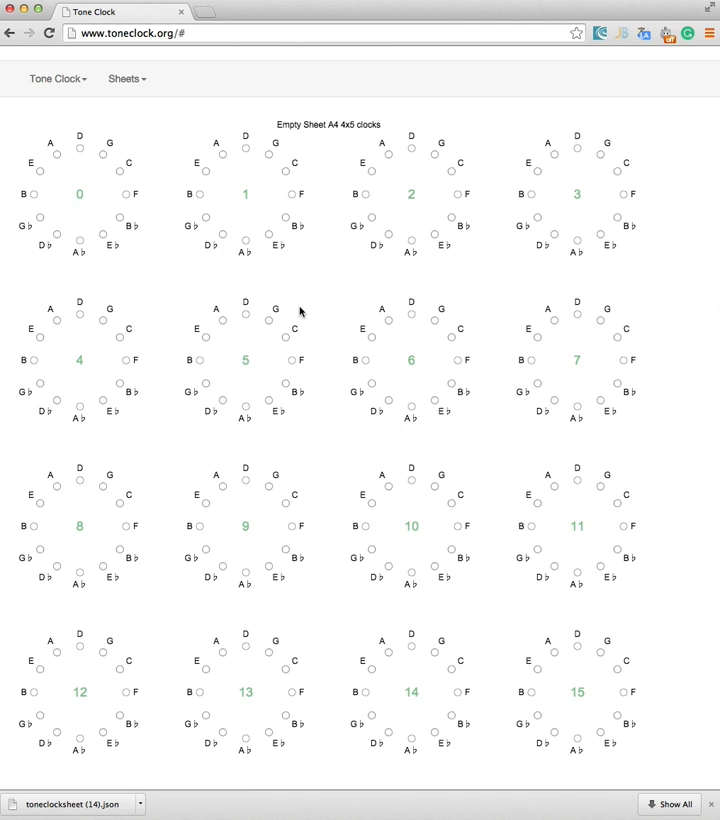
mouse_move(334, 304)
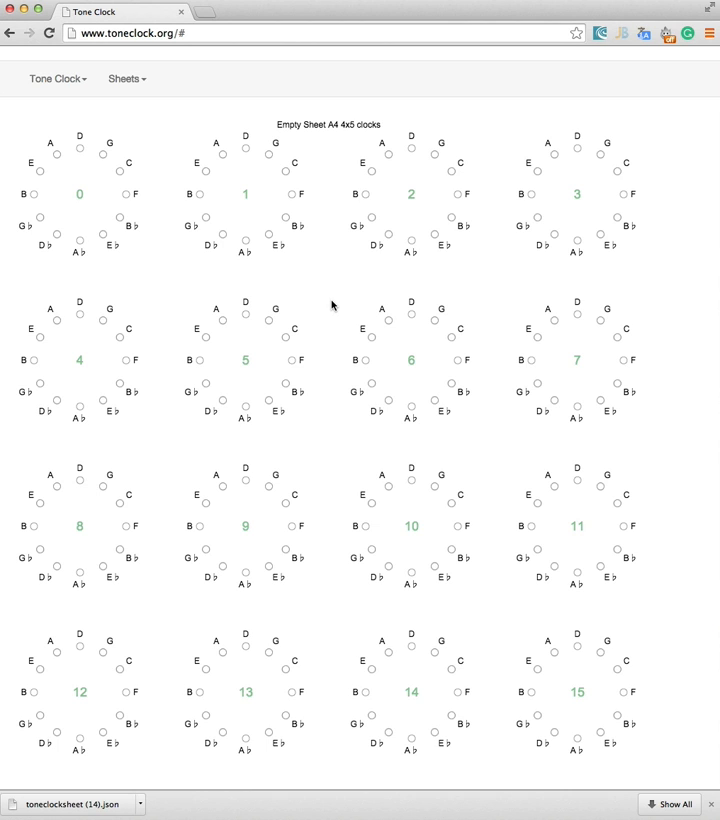
mouse_move(236, 198)
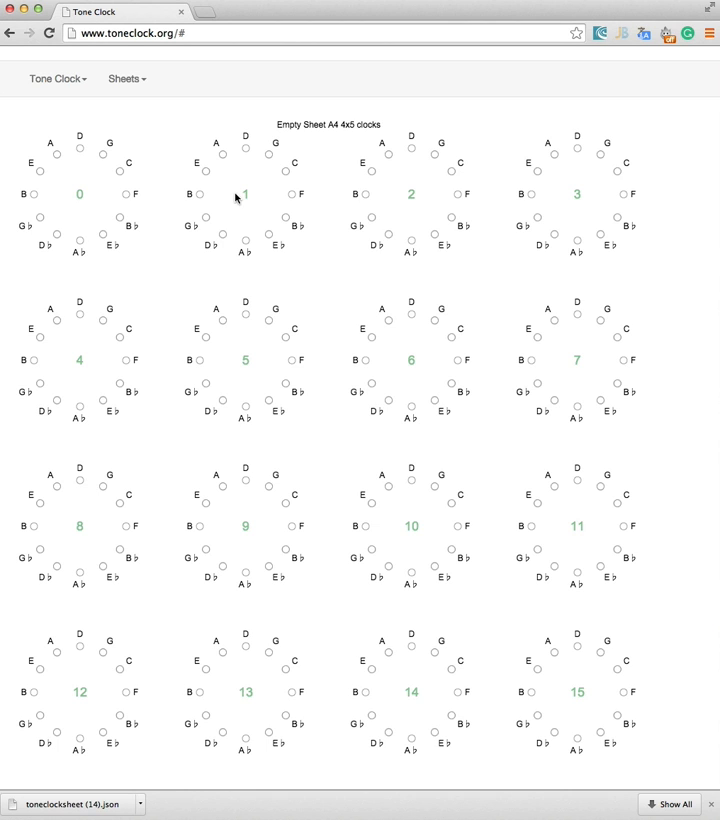
mouse_move(312, 276)
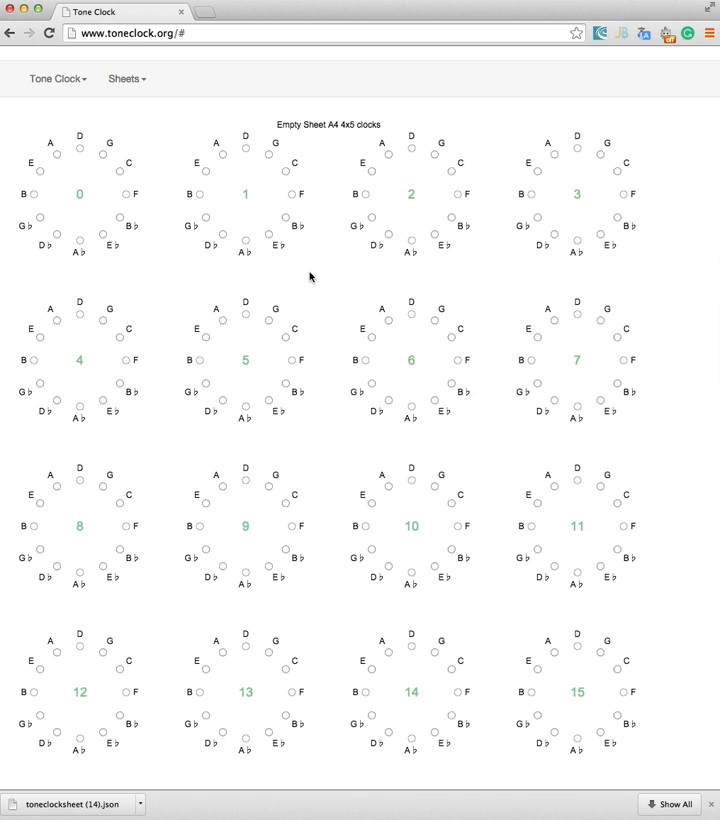
mouse_move(244, 150)
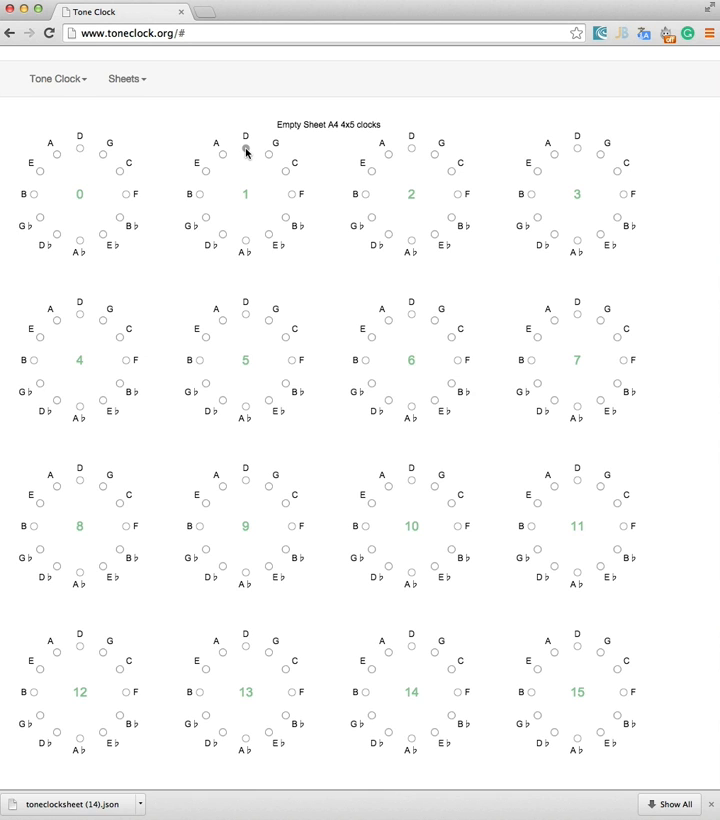
- Draw the black diamond shape on clock 1 of the empty A4 4x5 sheet
drag(244, 148, 296, 192)
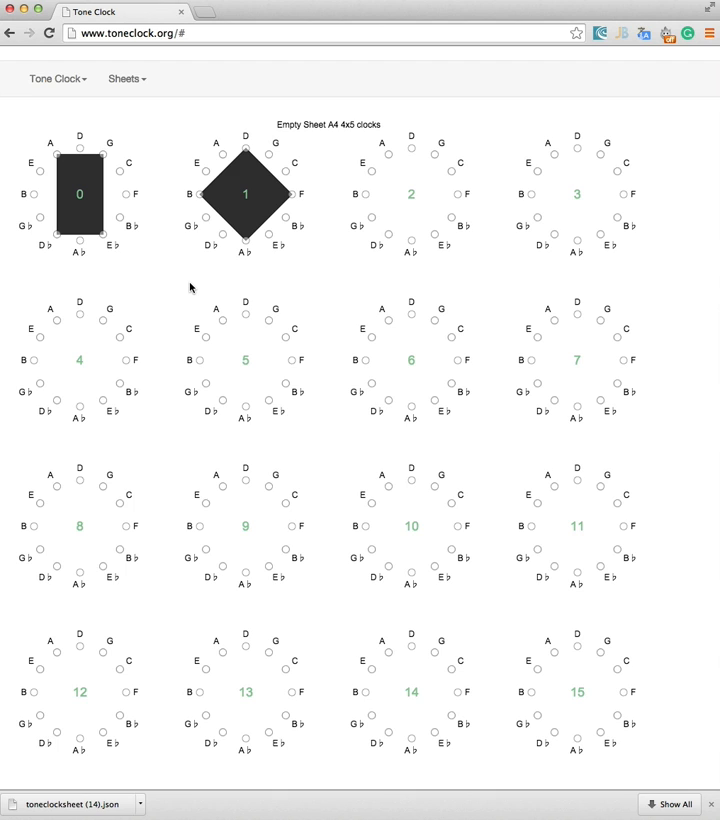
mouse_move(364, 196)
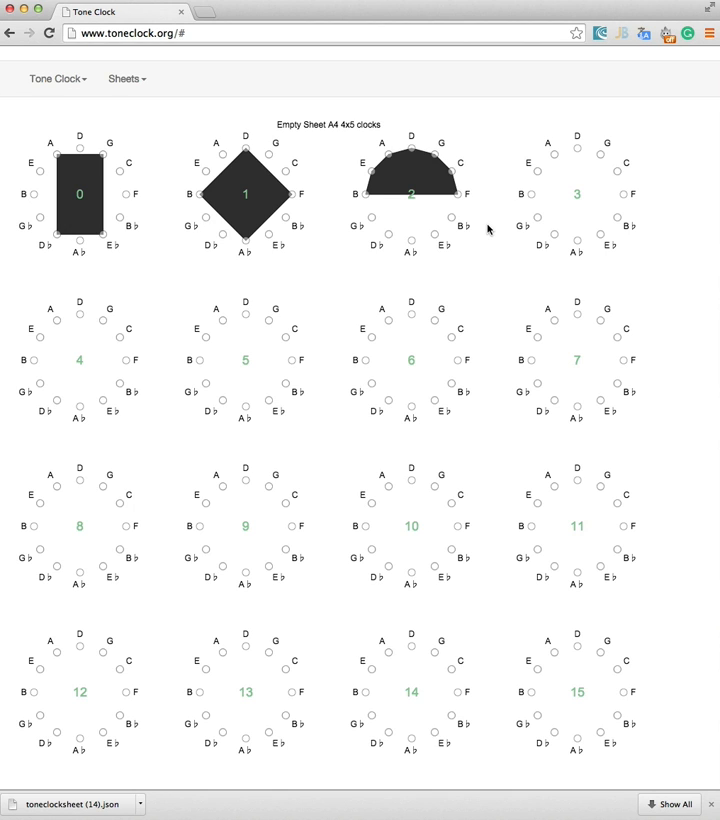
mouse_move(360, 158)
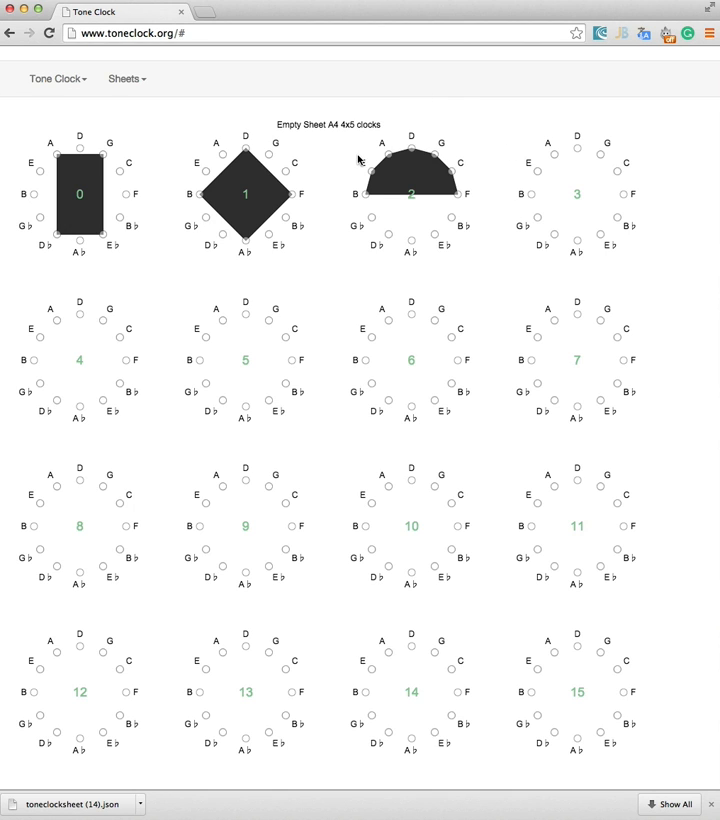
mouse_move(456, 172)
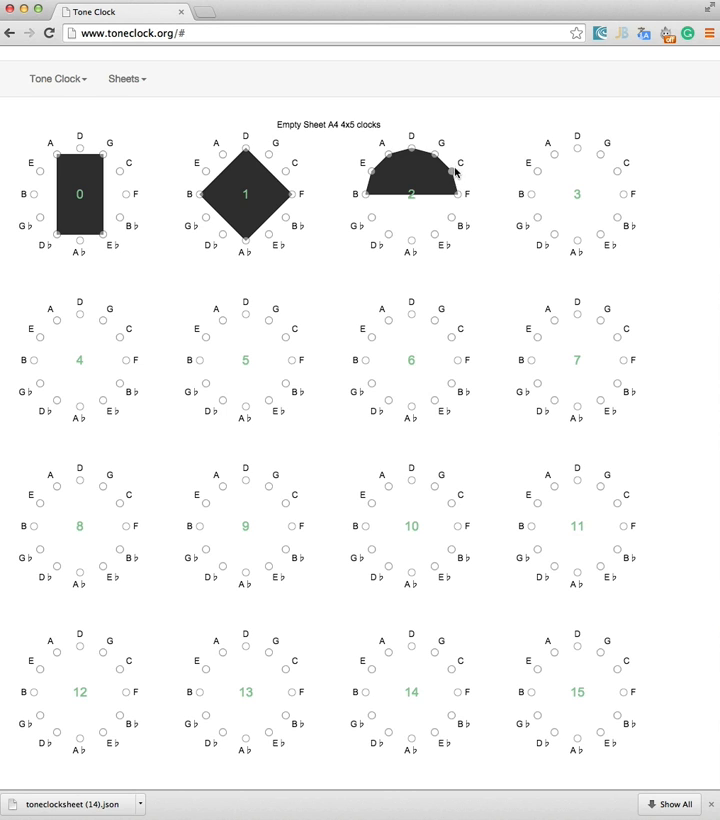
mouse_move(456, 174)
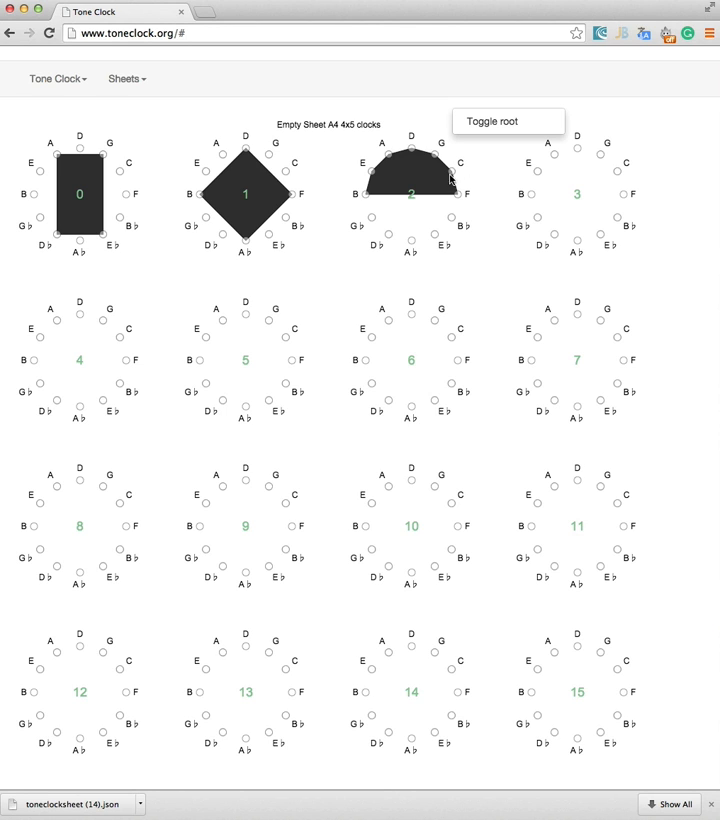
click(452, 172)
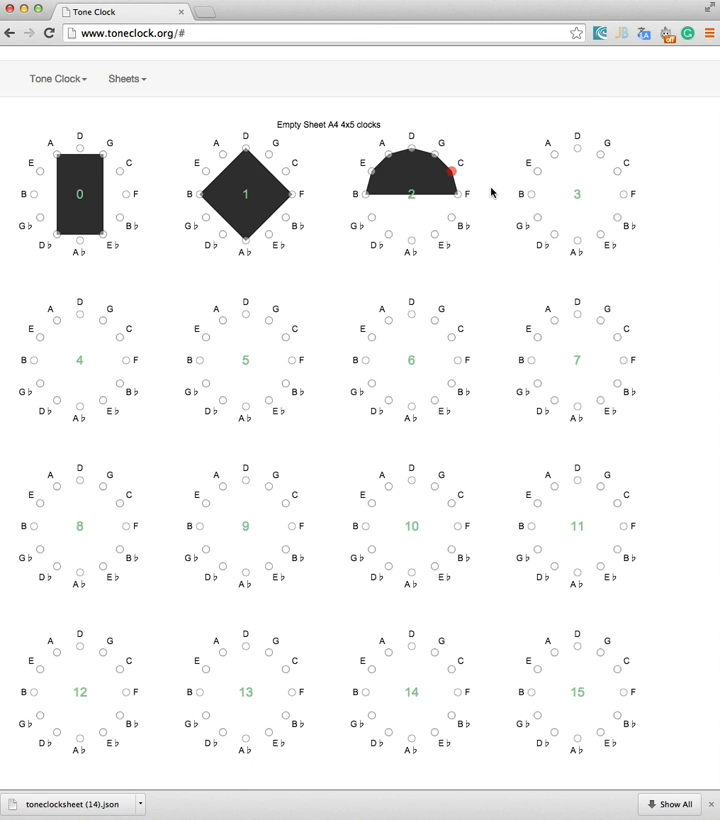
mouse_move(436, 156)
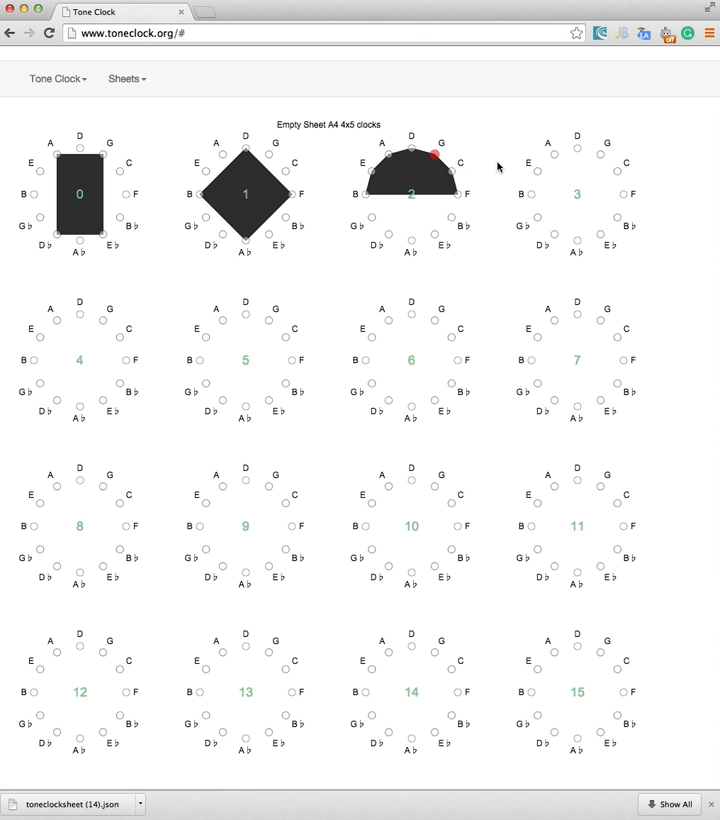
mouse_move(384, 138)
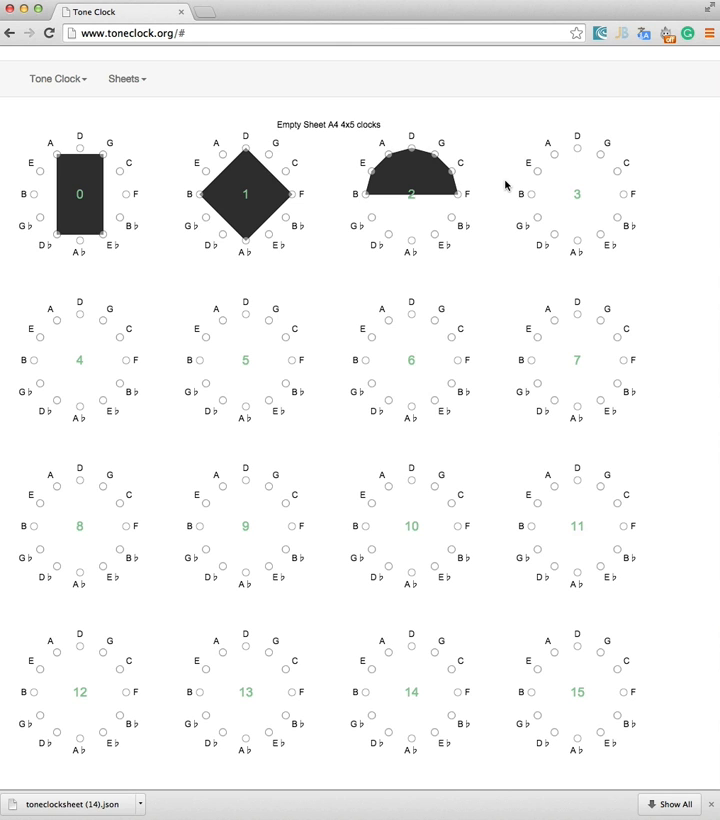
mouse_move(404, 184)
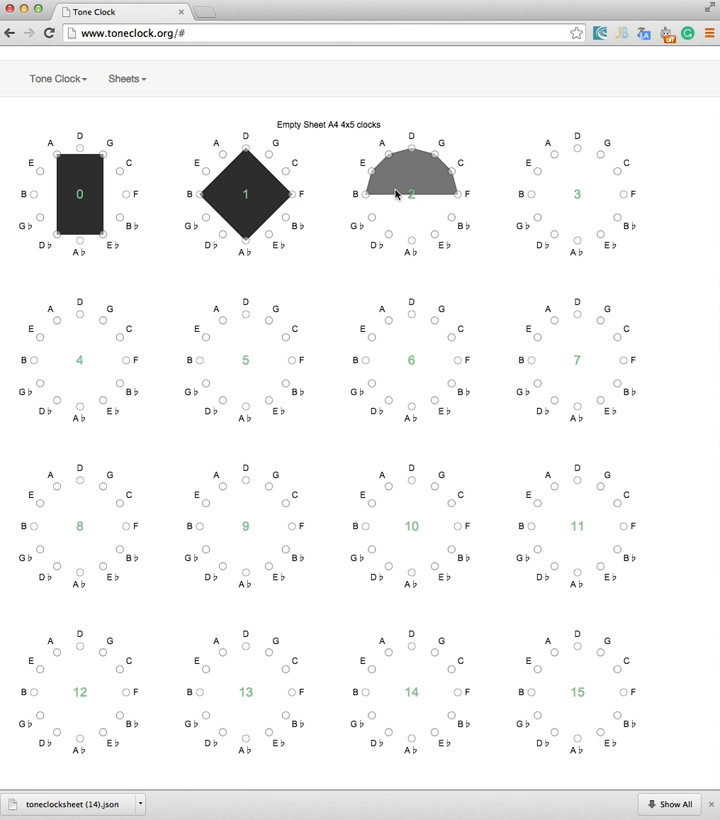
mouse_move(436, 182)
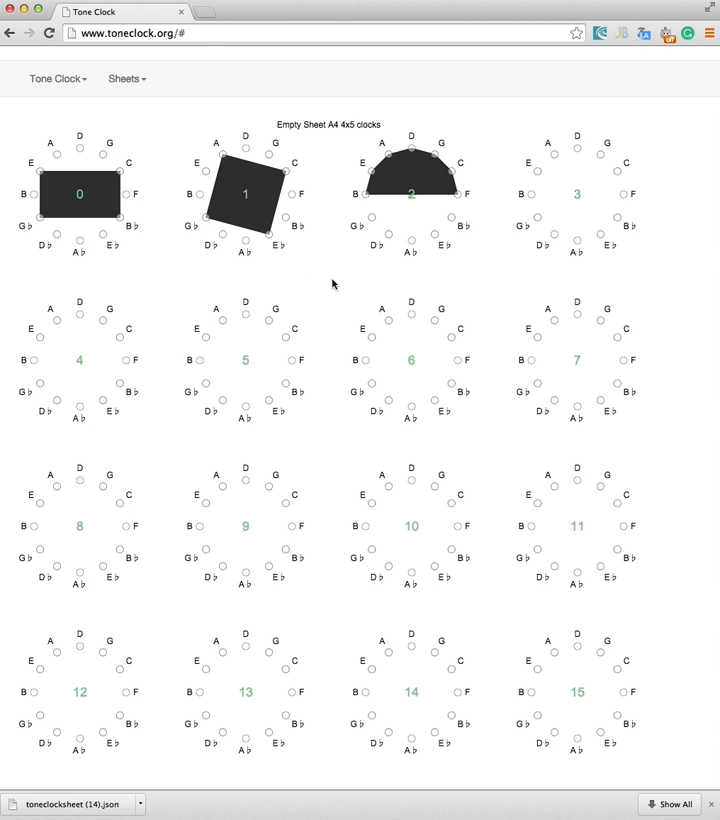
mouse_move(500, 152)
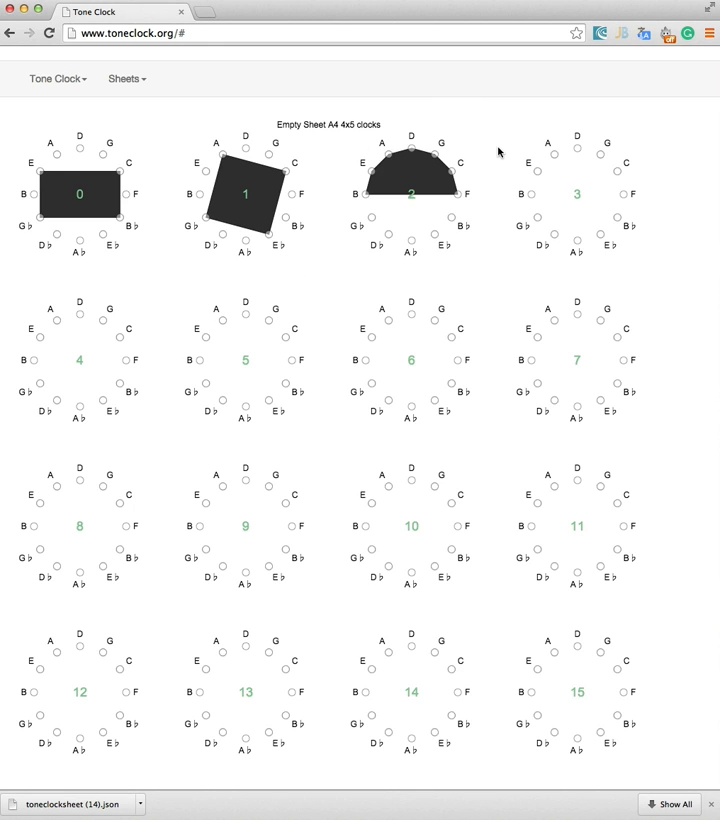
- Colour the half-circle on clock 2 green (#4ed453) via its right-click colour options
right_click(410, 170)
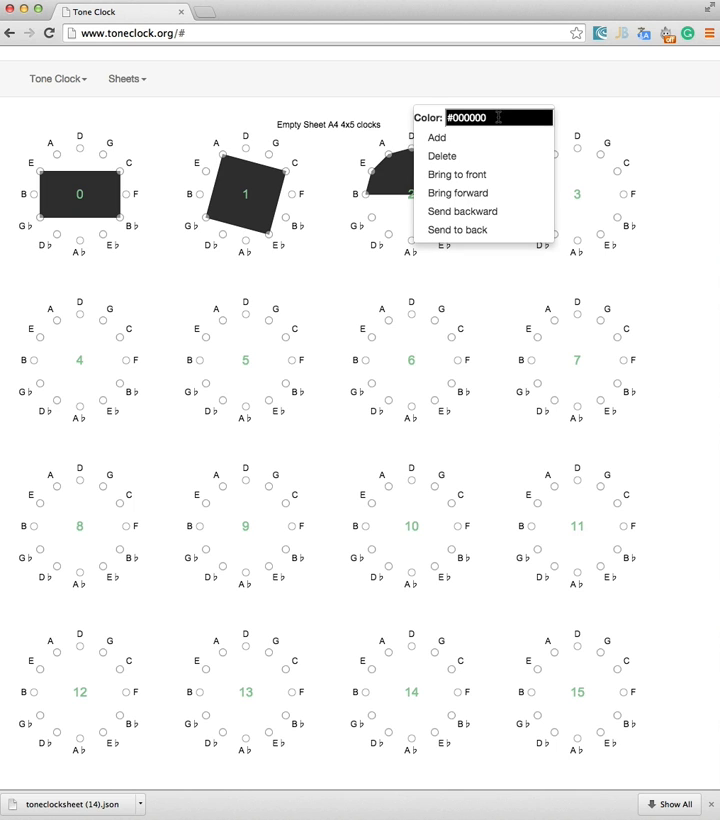
click(504, 116)
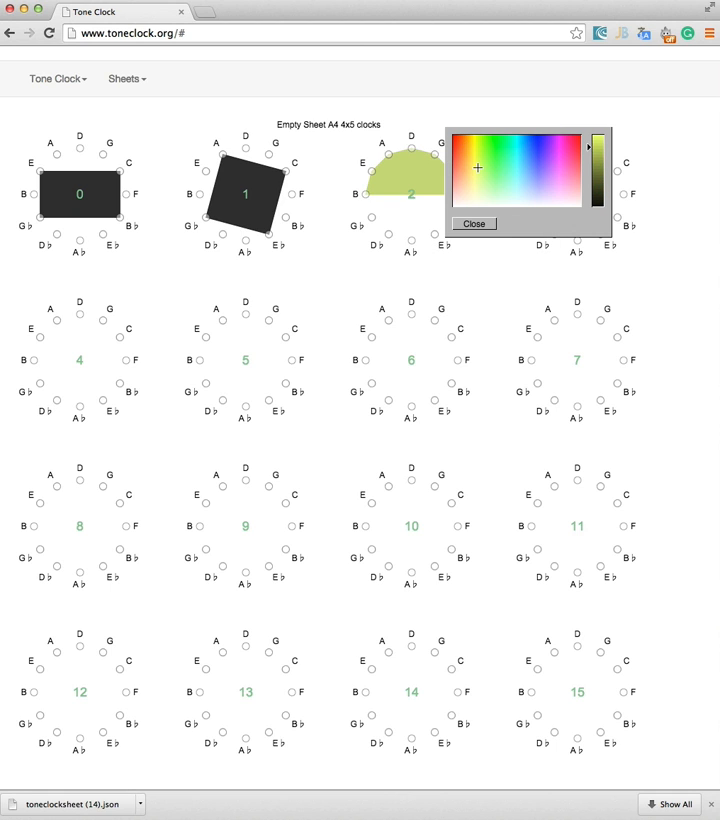
click(472, 224)
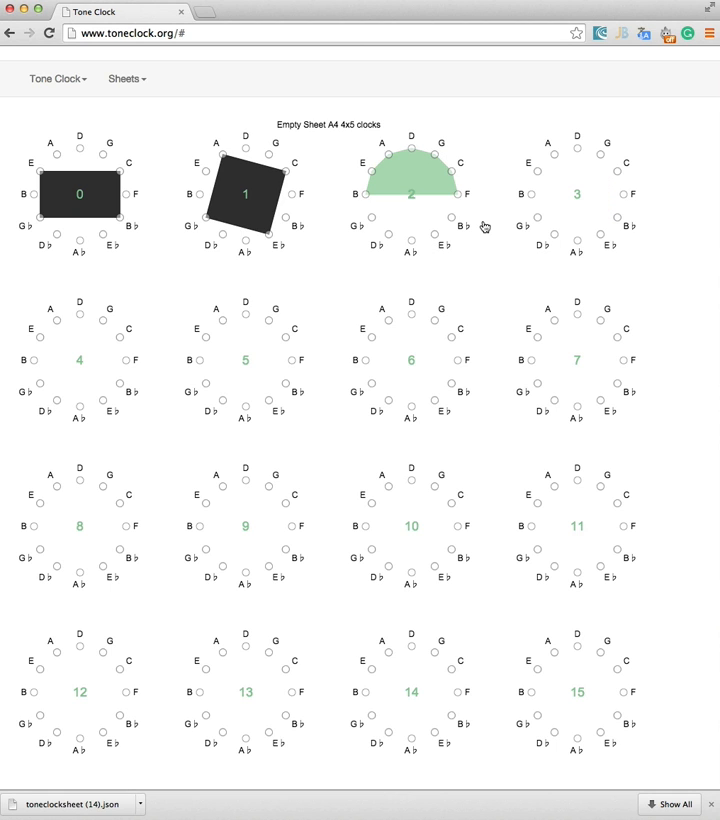
right_click(410, 184)
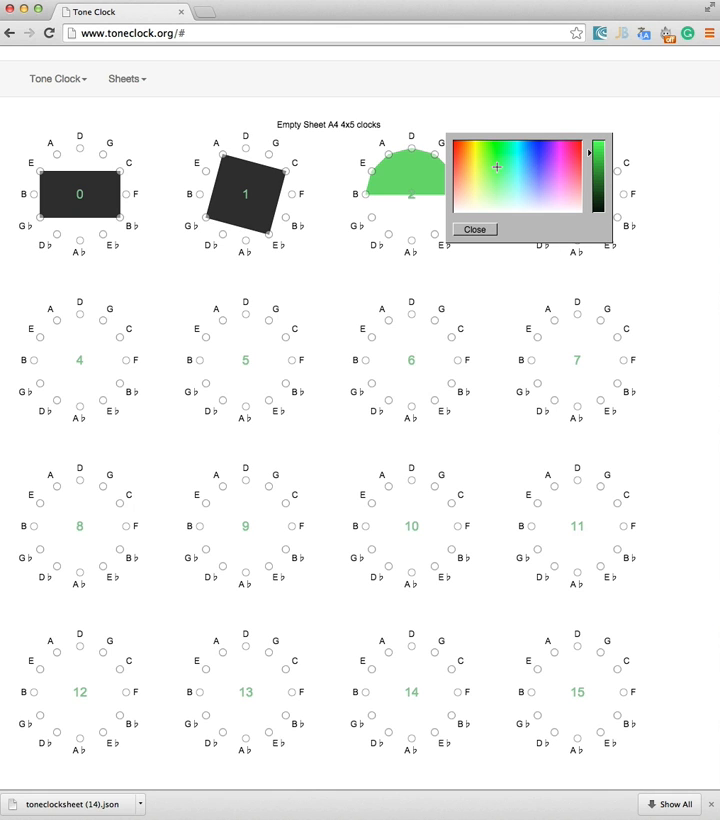
click(476, 230)
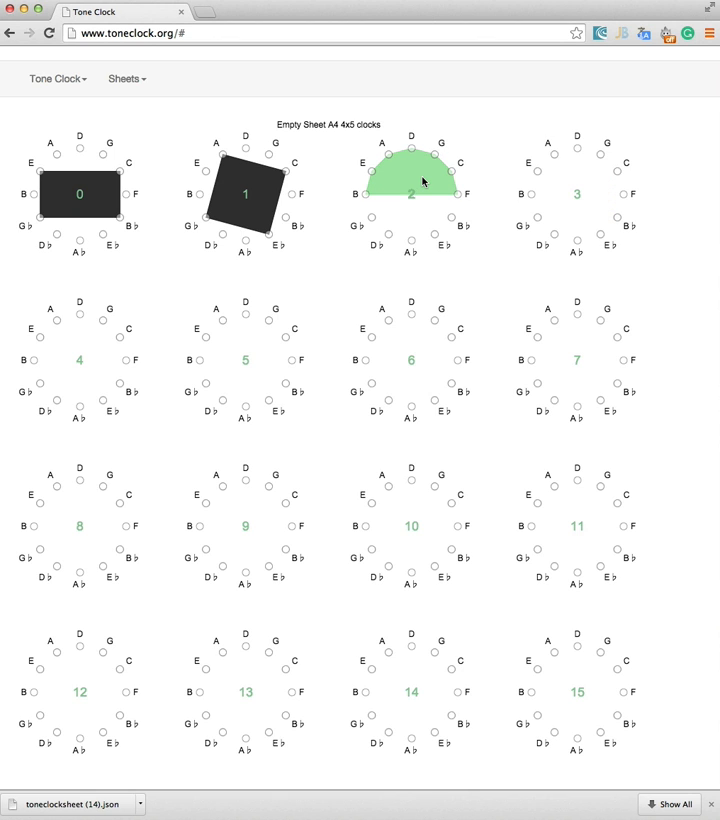
right_click(410, 180)
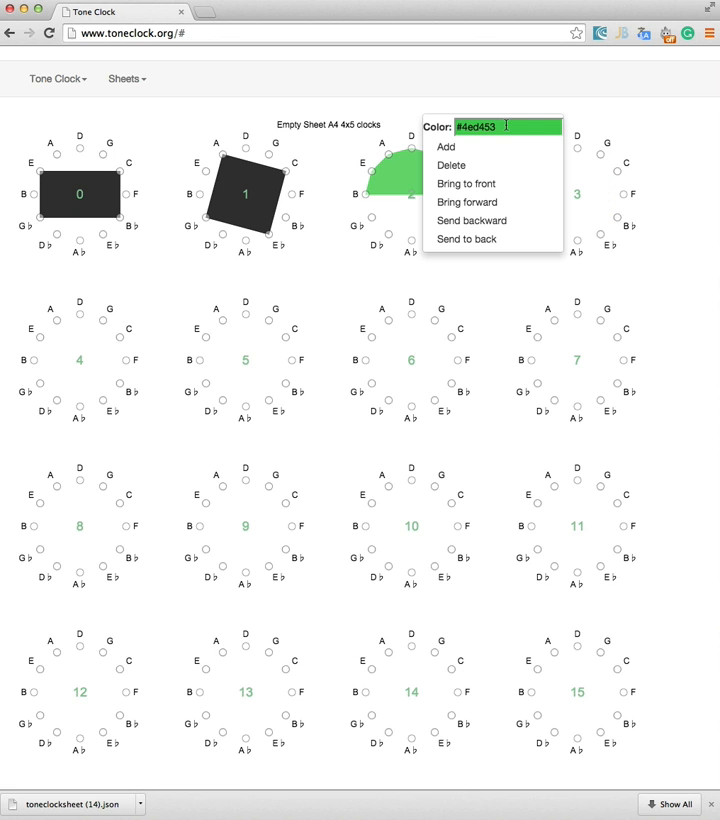
click(504, 126)
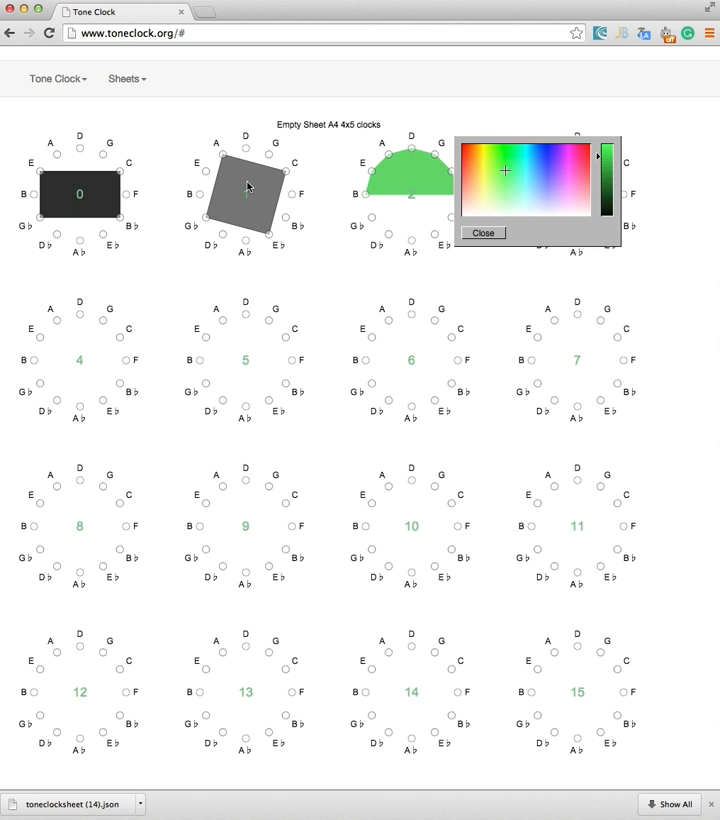
- Colour the tilted square on clock 1 the same green and close the colour picker
right_click(244, 186)
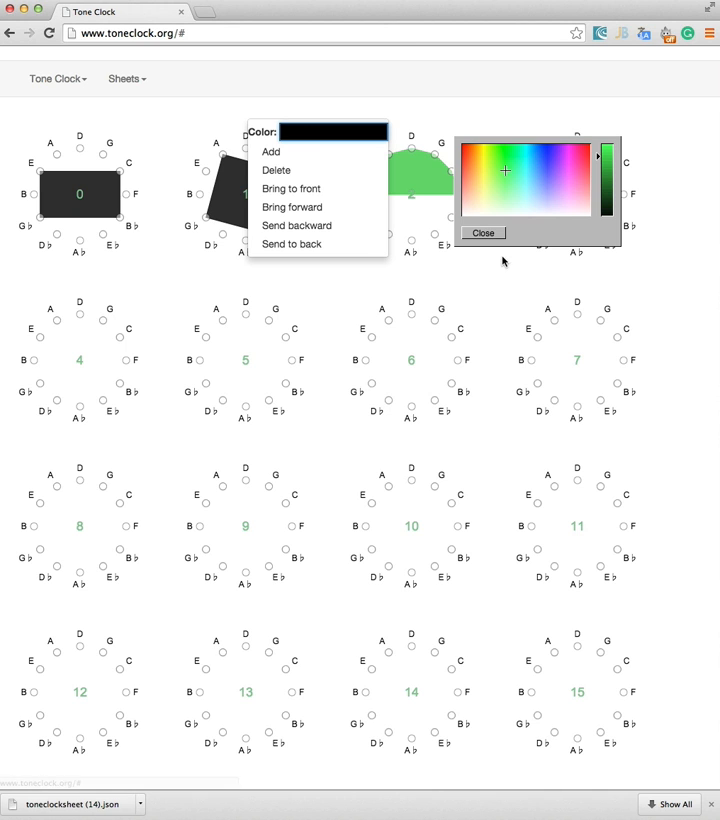
click(480, 232)
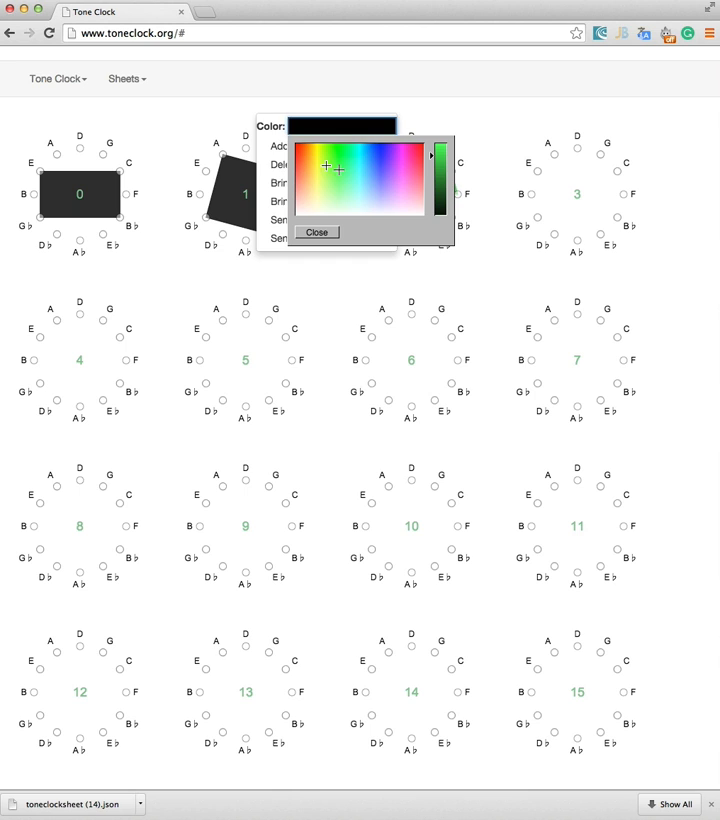
click(316, 232)
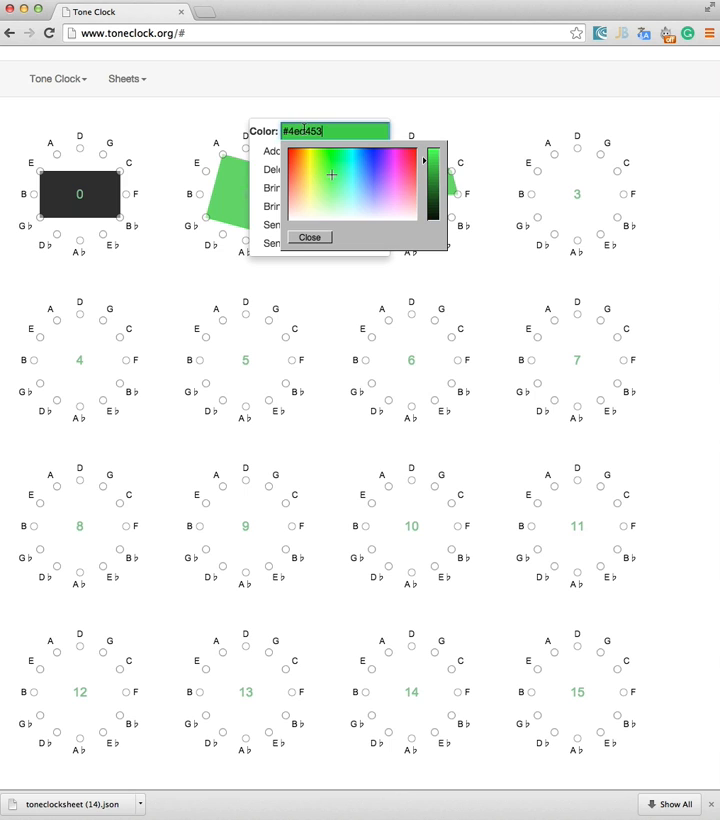
click(308, 238)
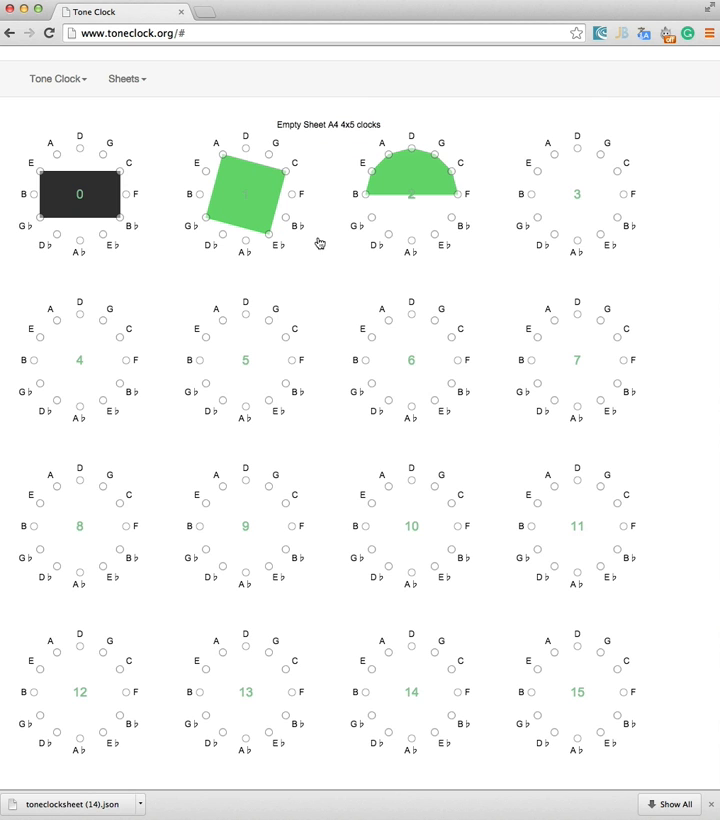
mouse_move(358, 282)
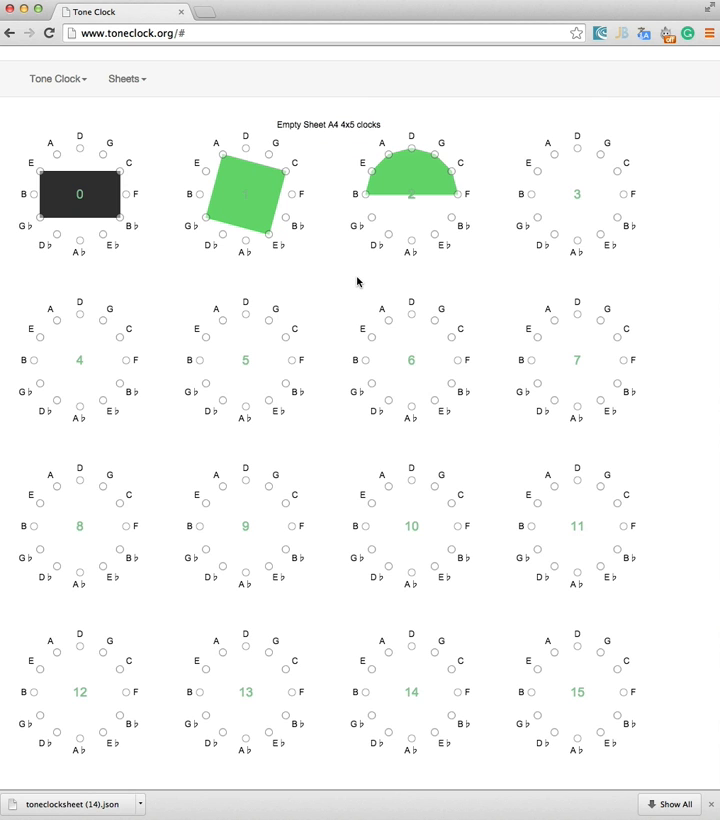
- Add a second dark square to clock 1, rotate it diagonally and send it behind the green square
right_click(244, 190)
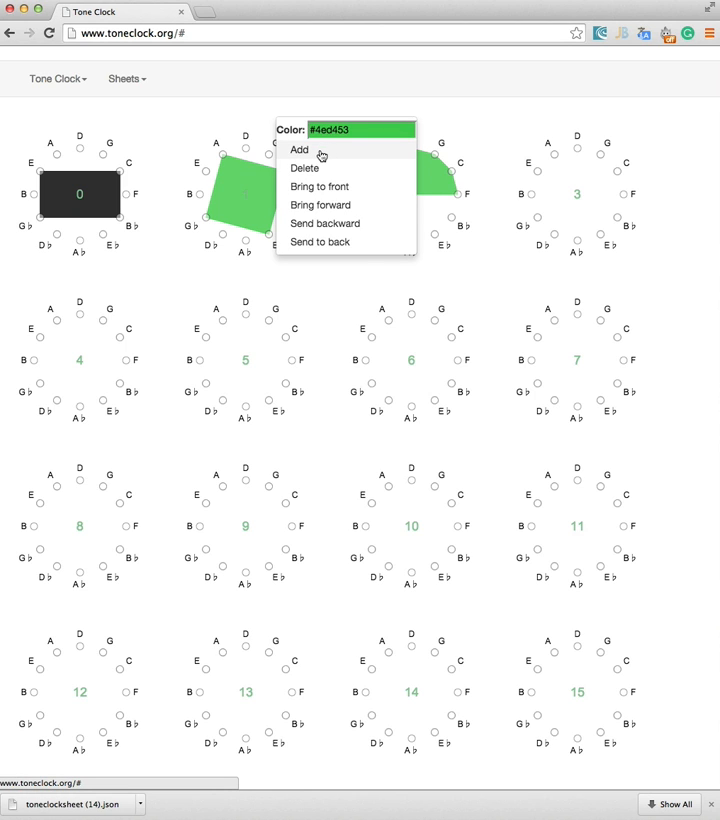
click(300, 150)
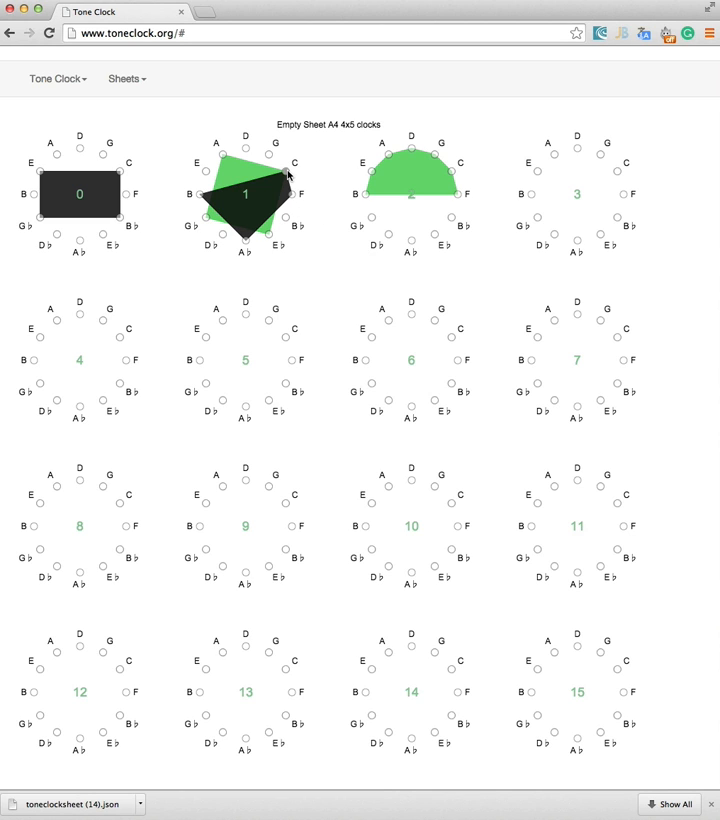
drag(290, 176, 244, 152)
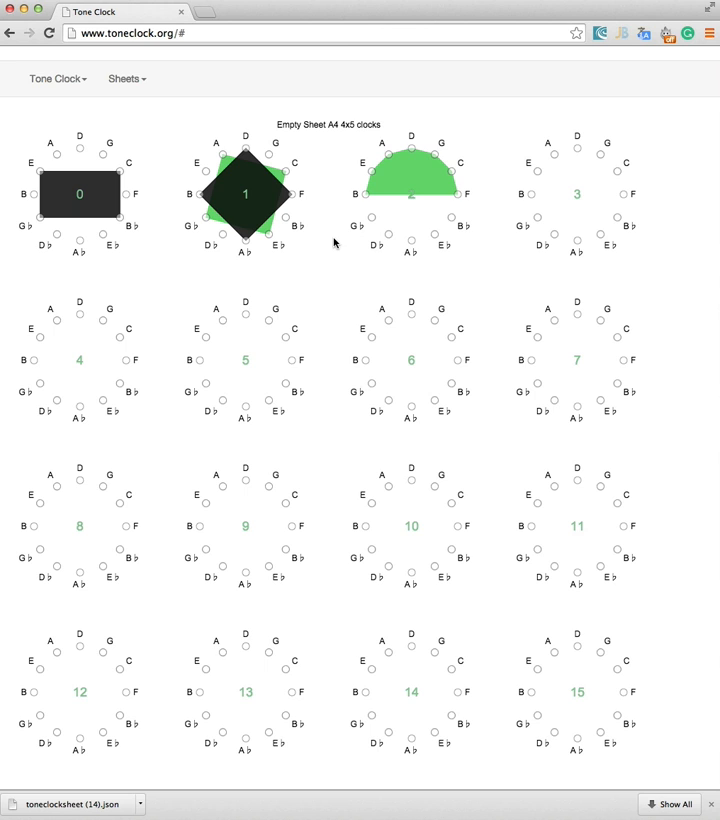
right_click(244, 196)
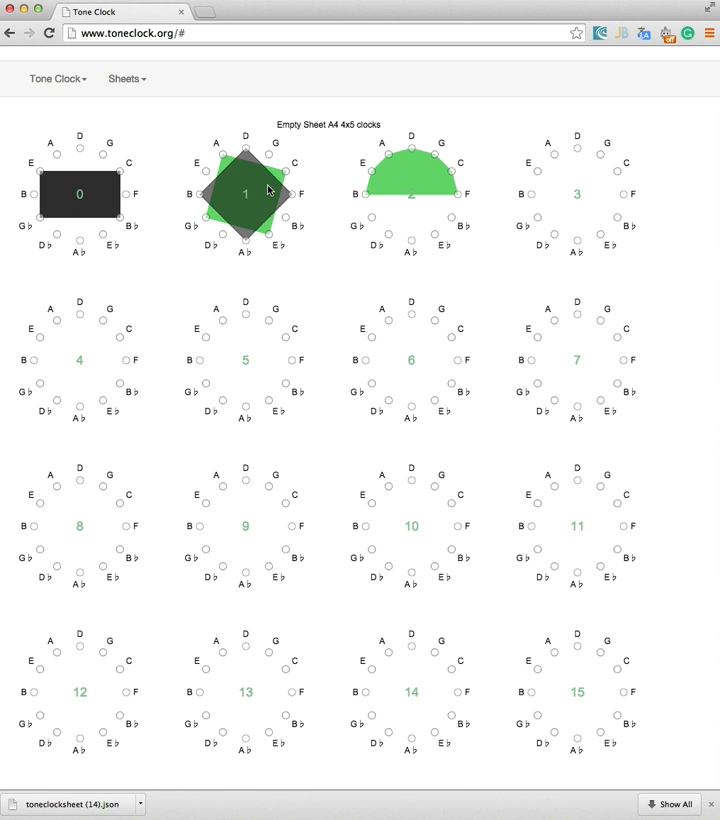
click(244, 194)
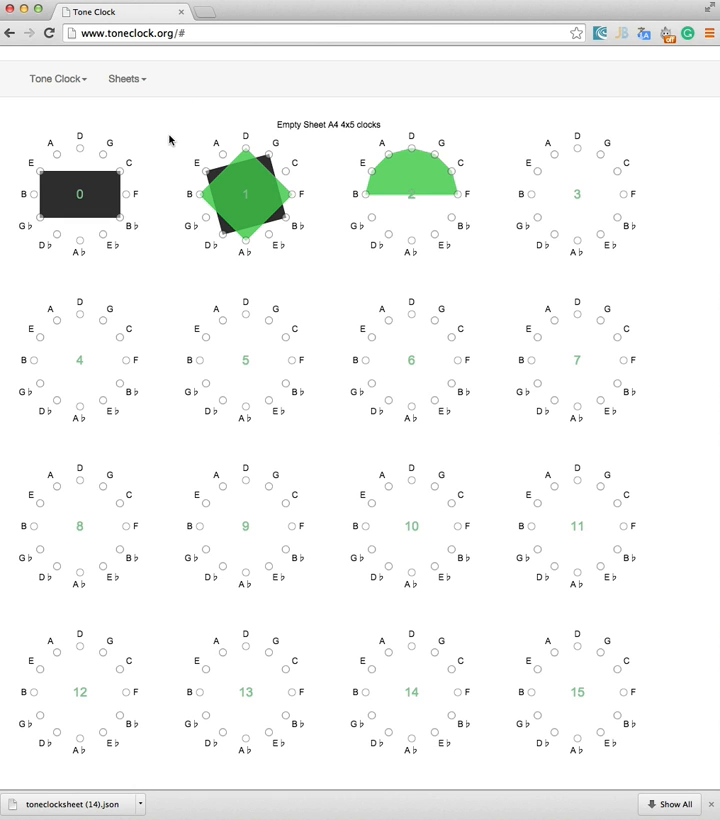
mouse_move(264, 158)
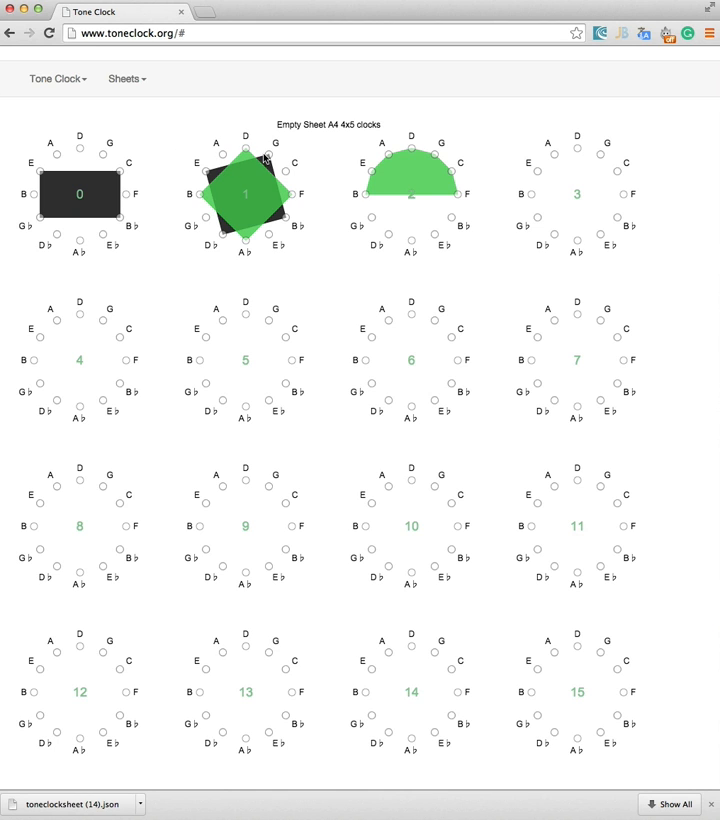
mouse_move(284, 230)
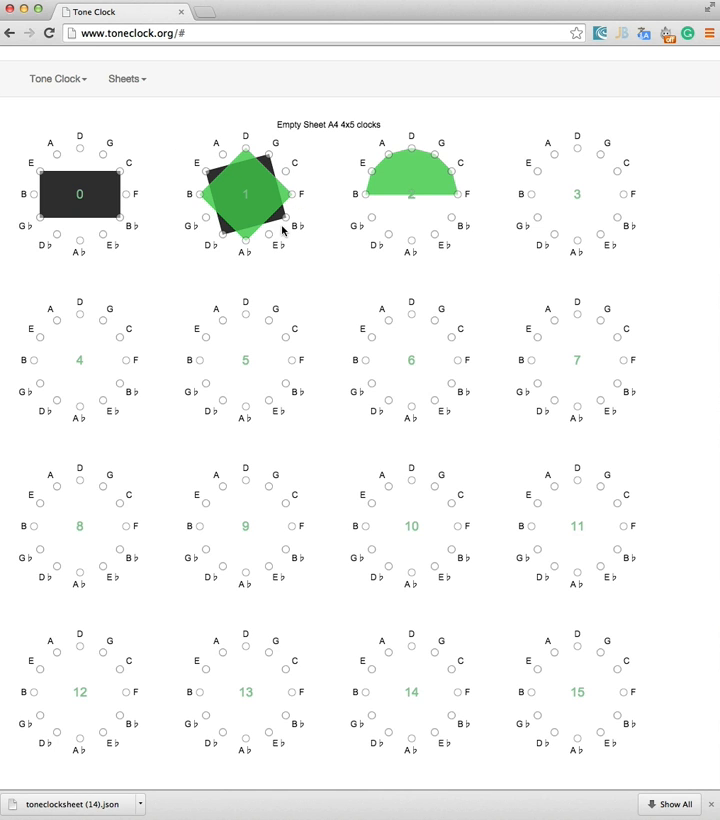
mouse_move(348, 288)
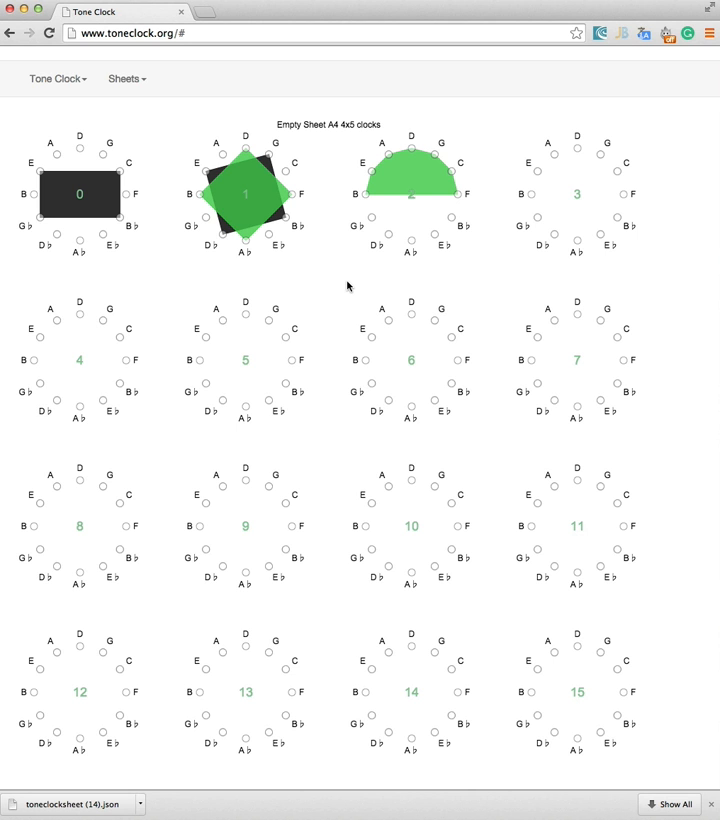
- Set Hour size to 16 in Preferences > Sizes and apply with OK
click(56, 78)
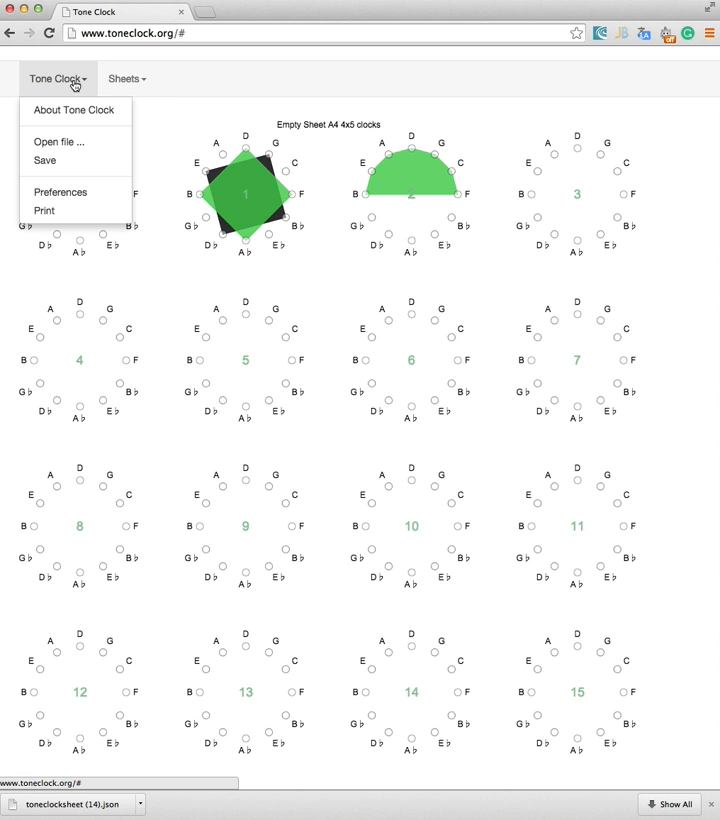
click(60, 192)
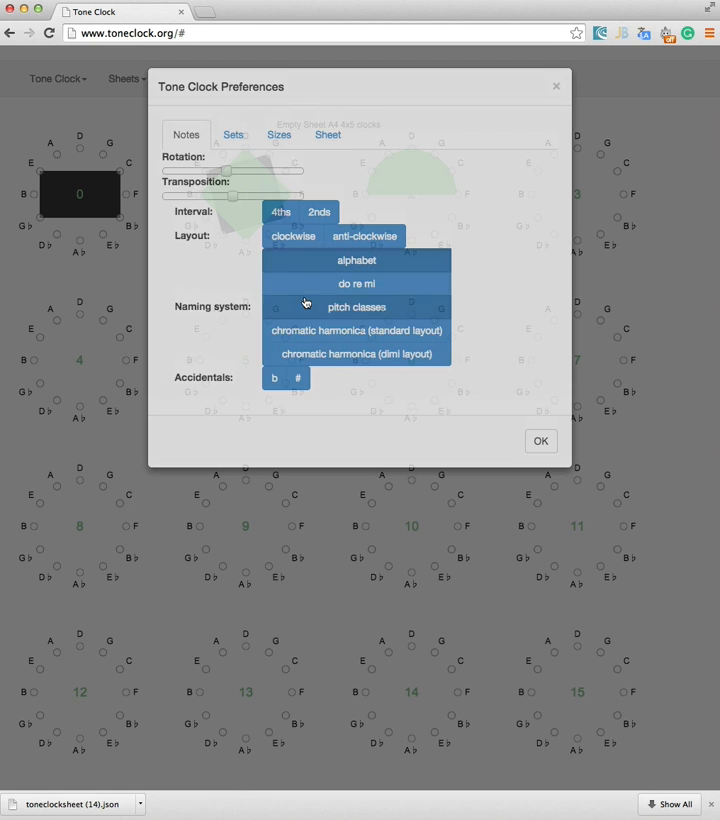
click(278, 136)
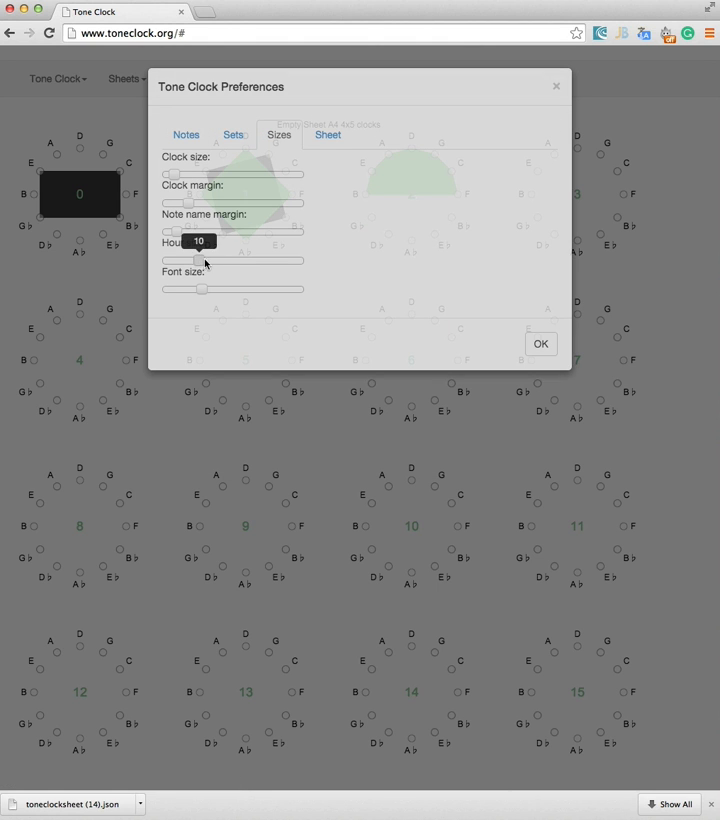
drag(200, 260, 232, 260)
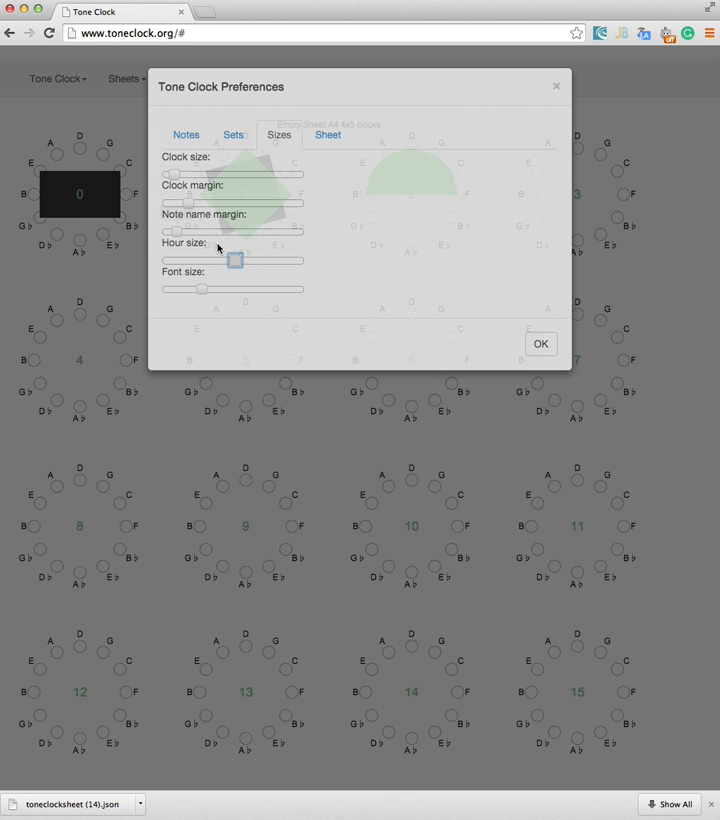
drag(236, 260, 238, 260)
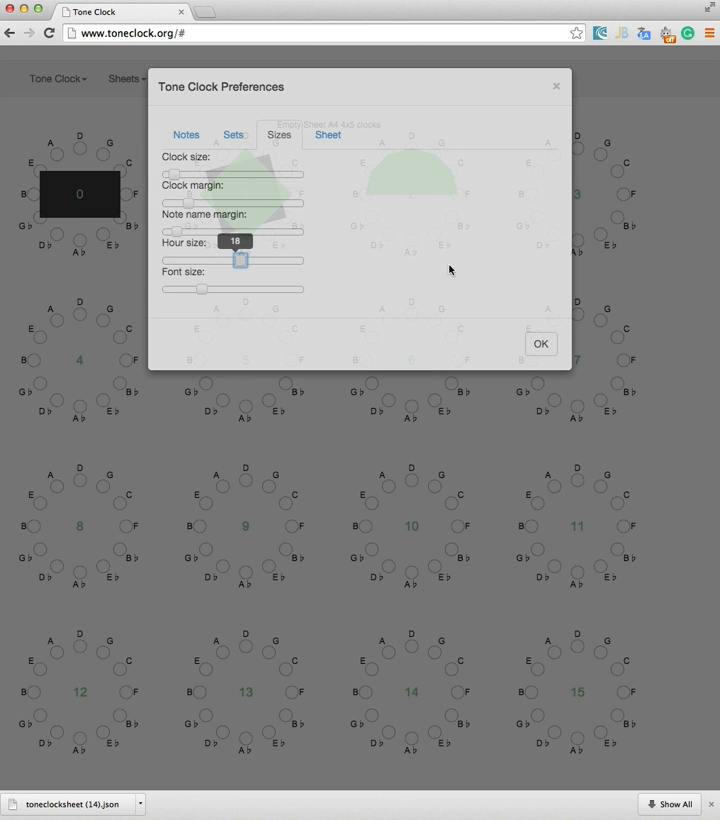
click(540, 344)
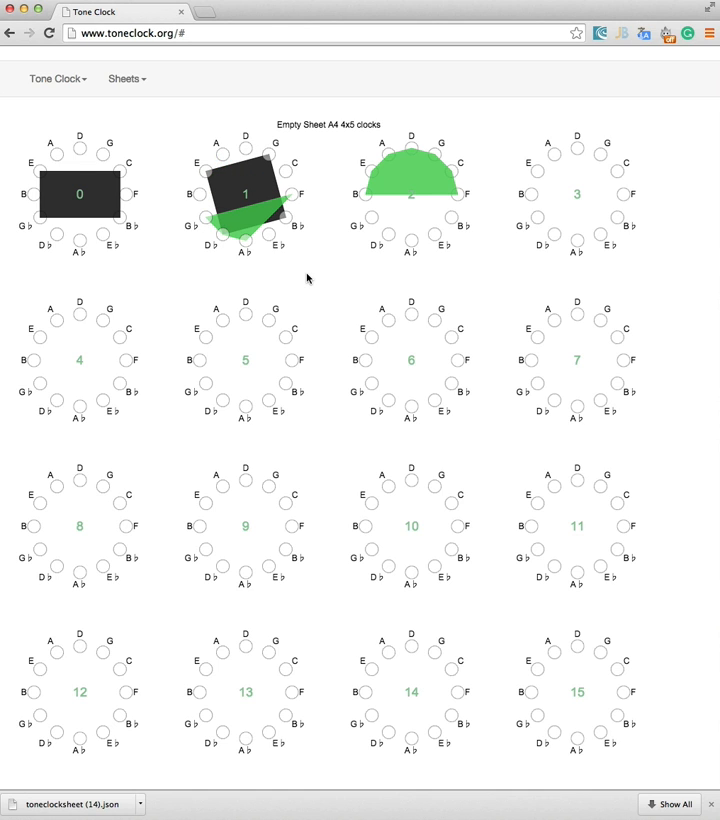
- Reopen Preferences and enlarge the Clock size on the Sizes tab
click(56, 78)
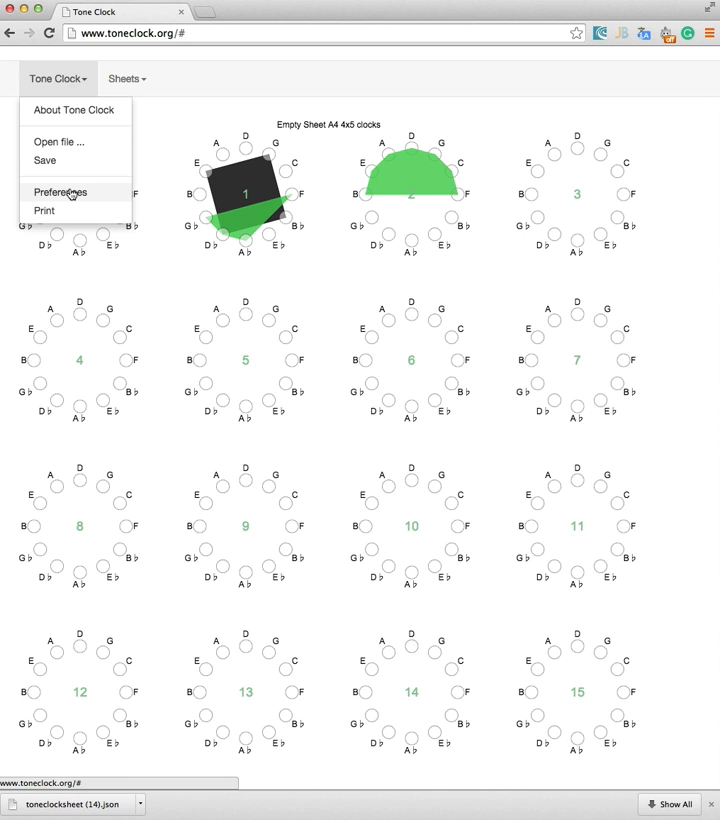
click(60, 192)
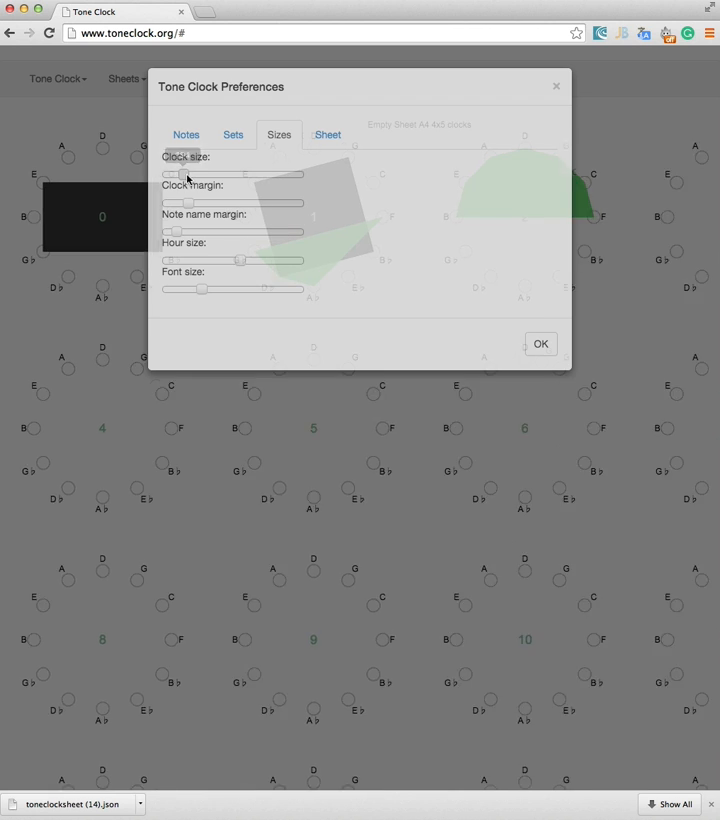
drag(200, 174, 176, 174)
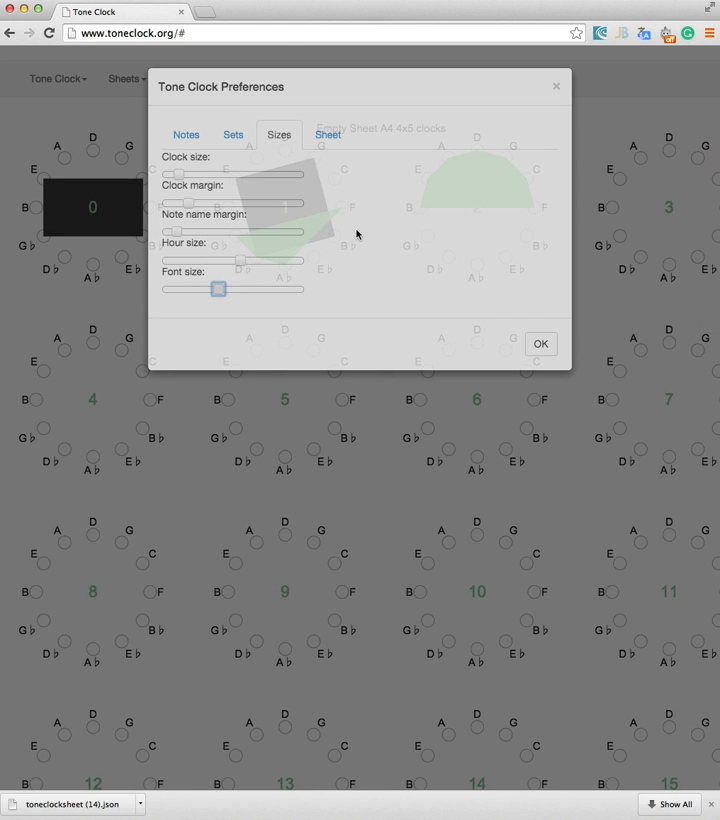
mouse_move(178, 238)
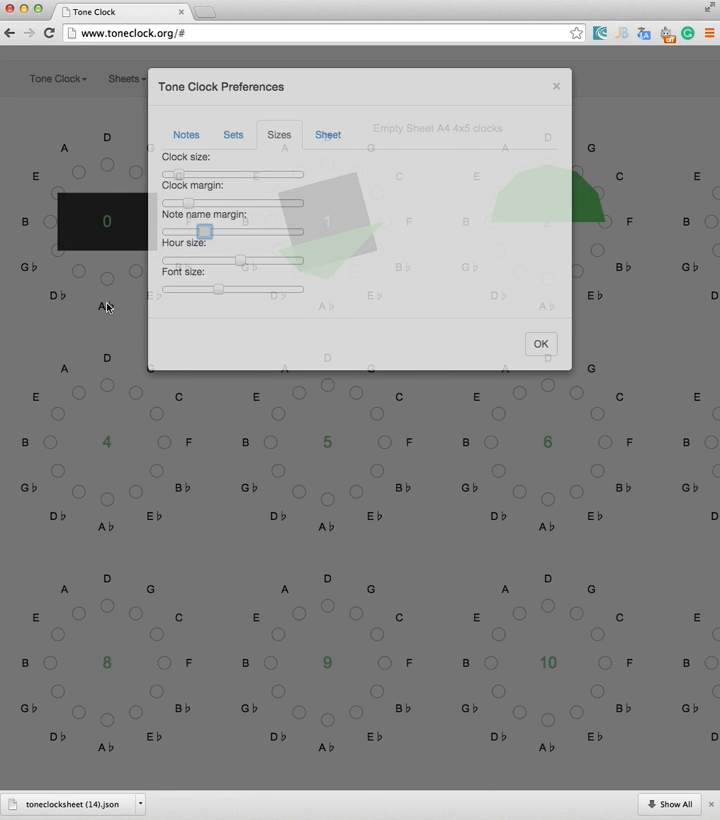
mouse_move(108, 284)
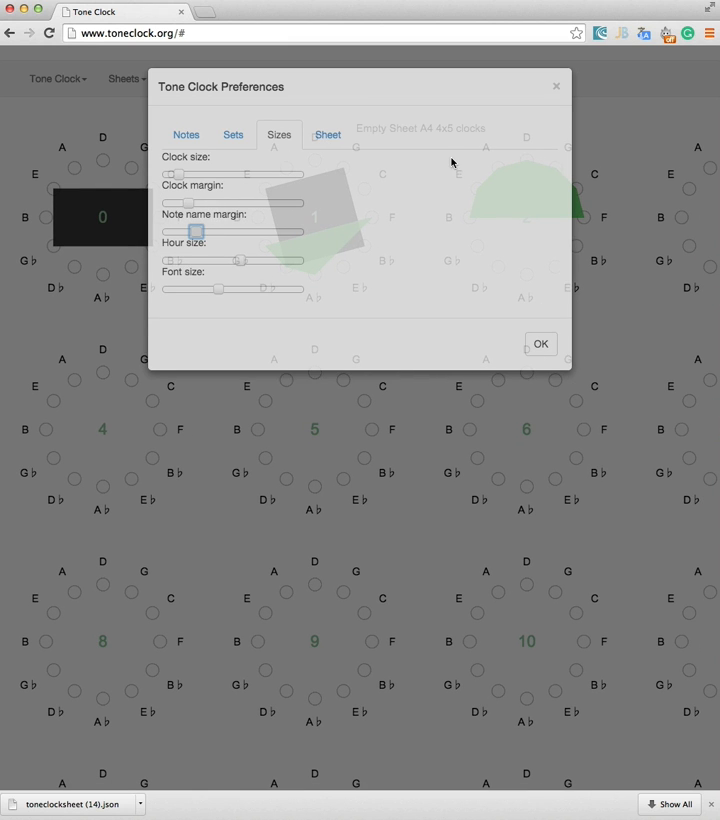
mouse_move(324, 288)
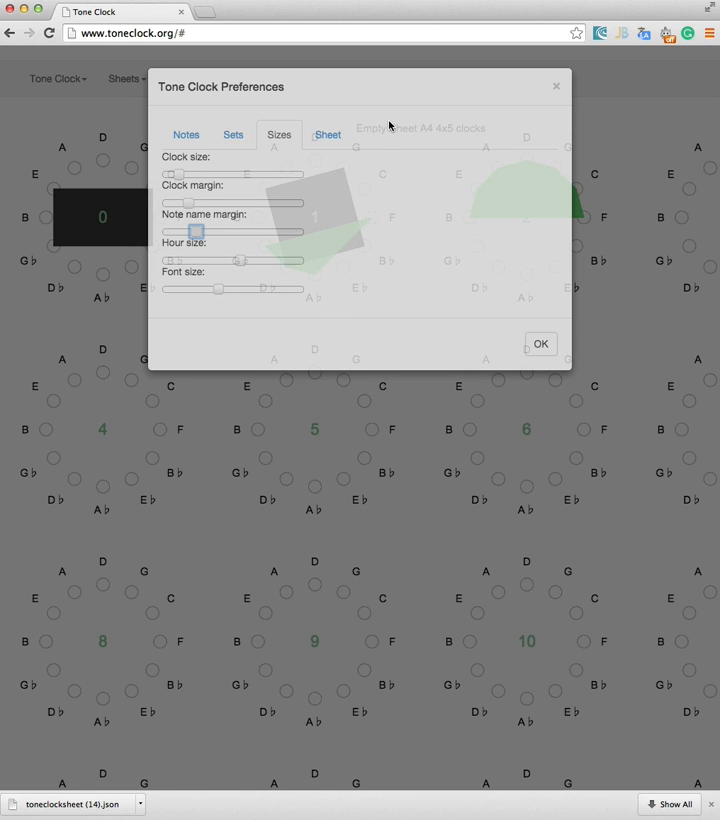
- On the Sheet tab, set 3 clocks horizontal and the minimum clocks vertical
click(326, 134)
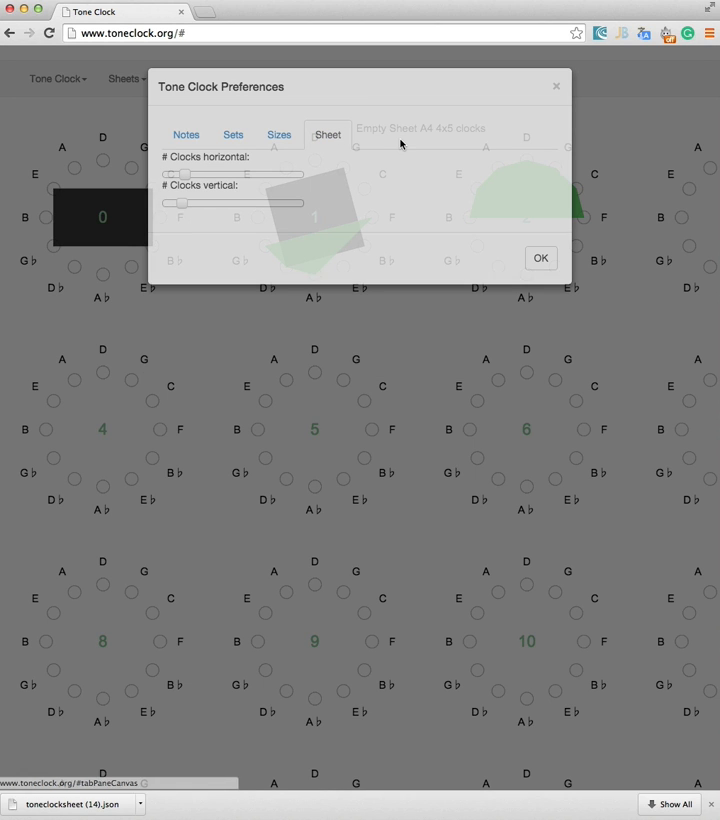
mouse_move(334, 176)
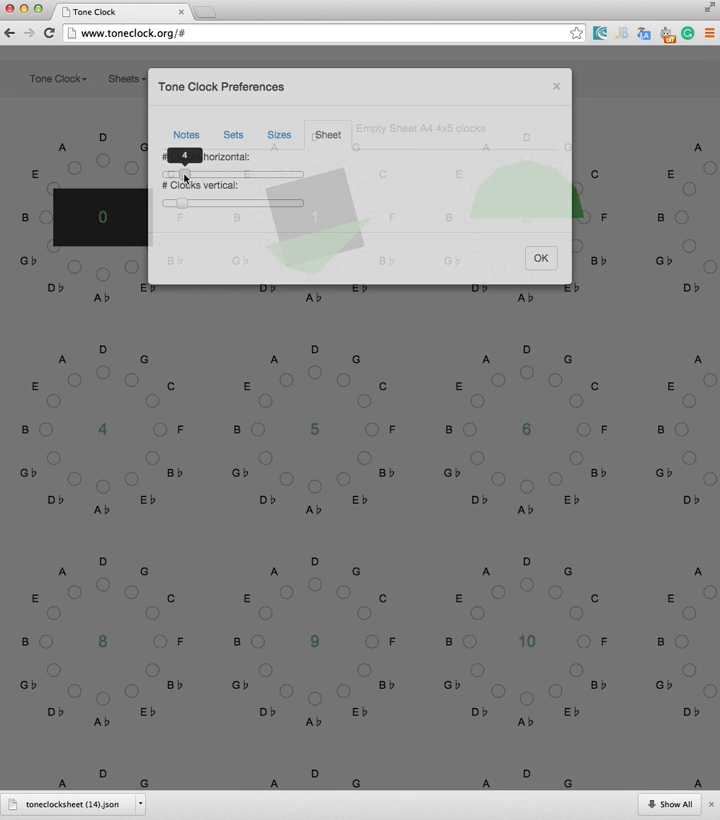
drag(184, 174, 176, 174)
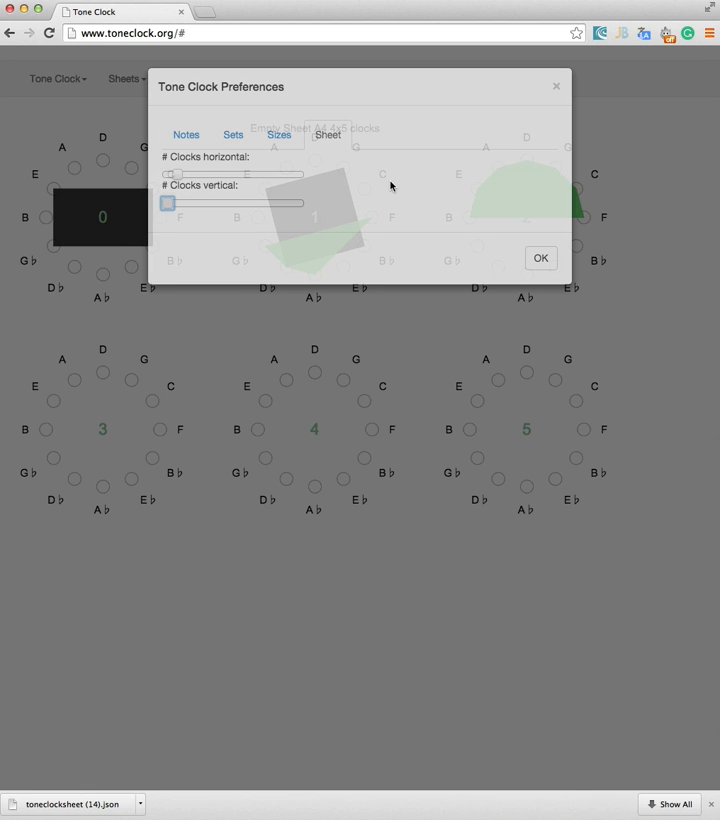
drag(164, 172, 178, 172)
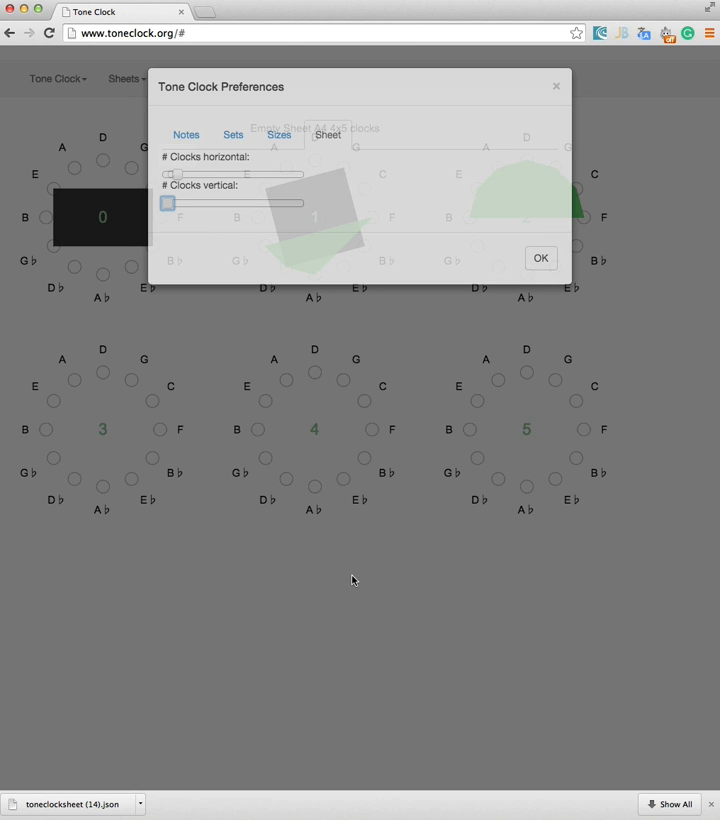
mouse_move(344, 92)
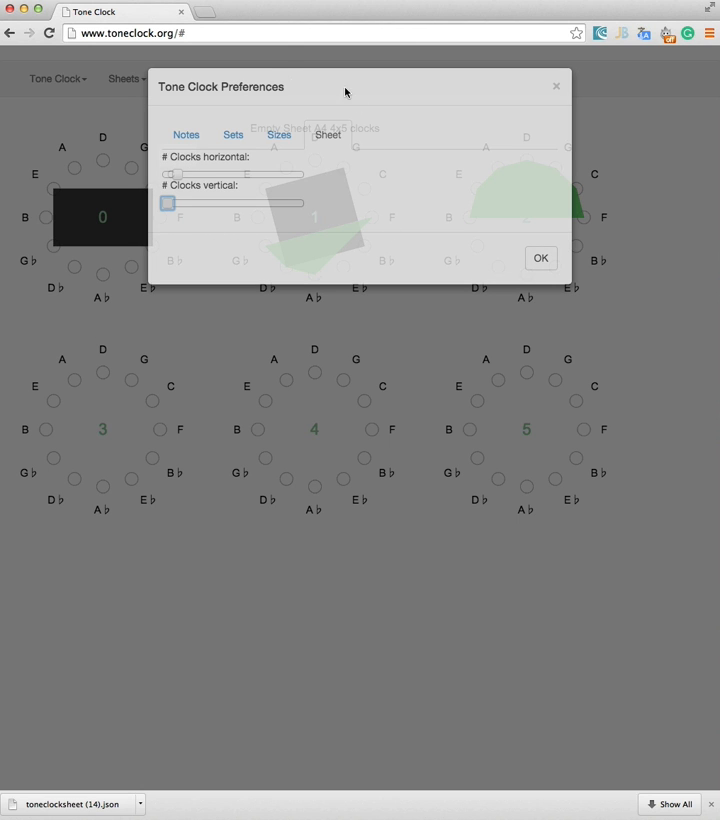
- On the Notes tab, set the Interval arrangement to 4ths
click(186, 134)
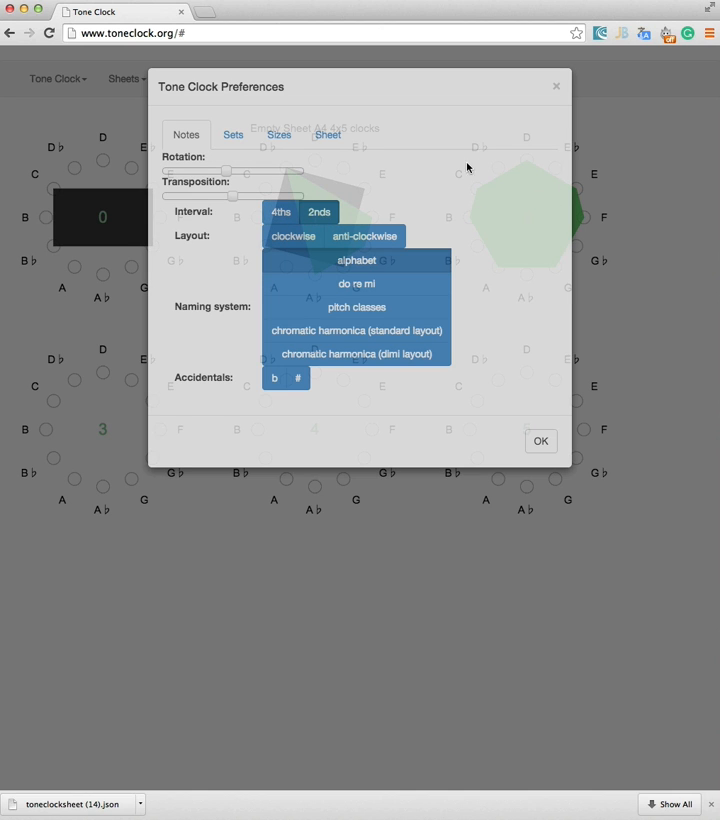
mouse_move(672, 264)
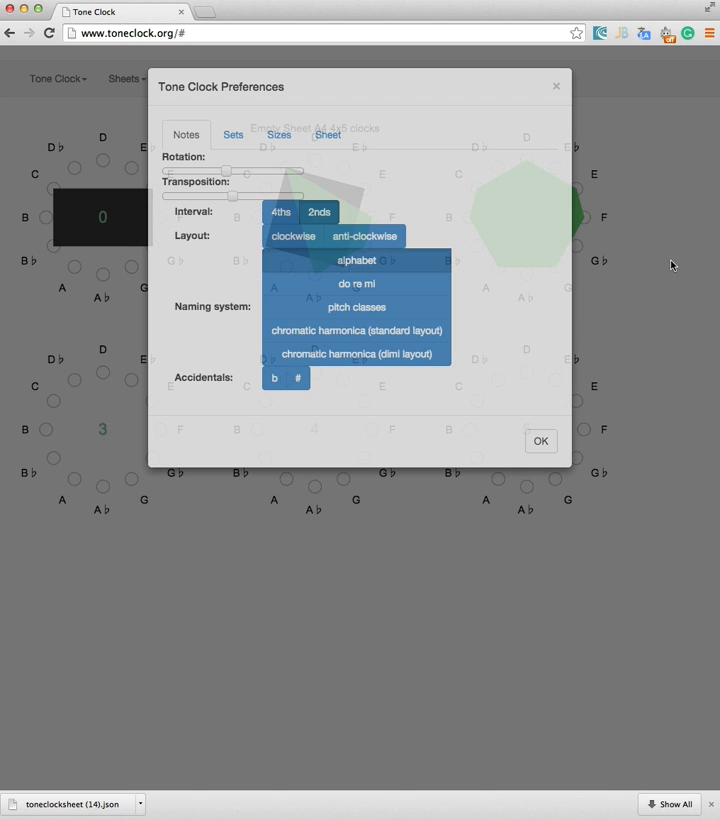
mouse_move(660, 230)
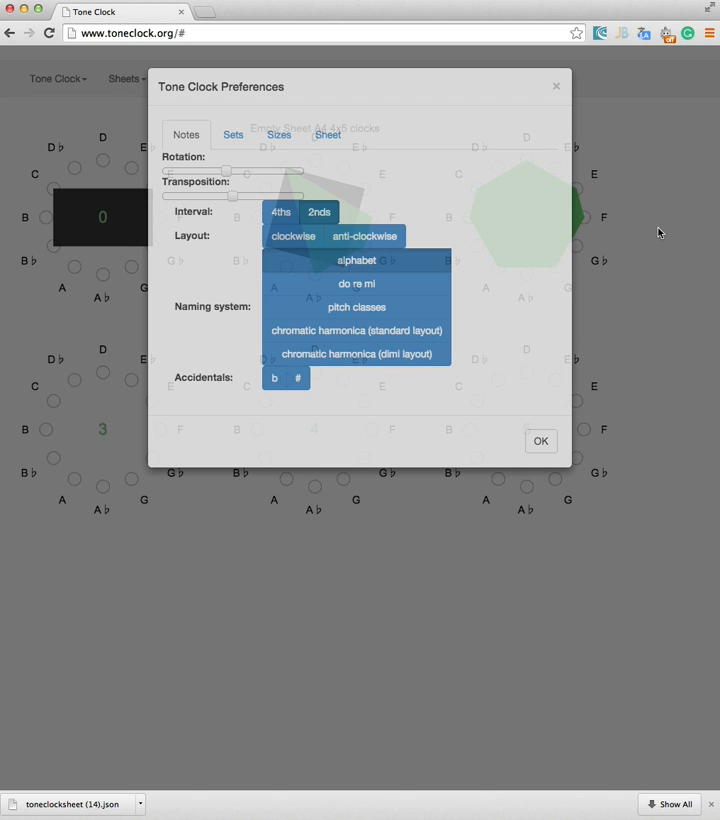
mouse_move(96, 140)
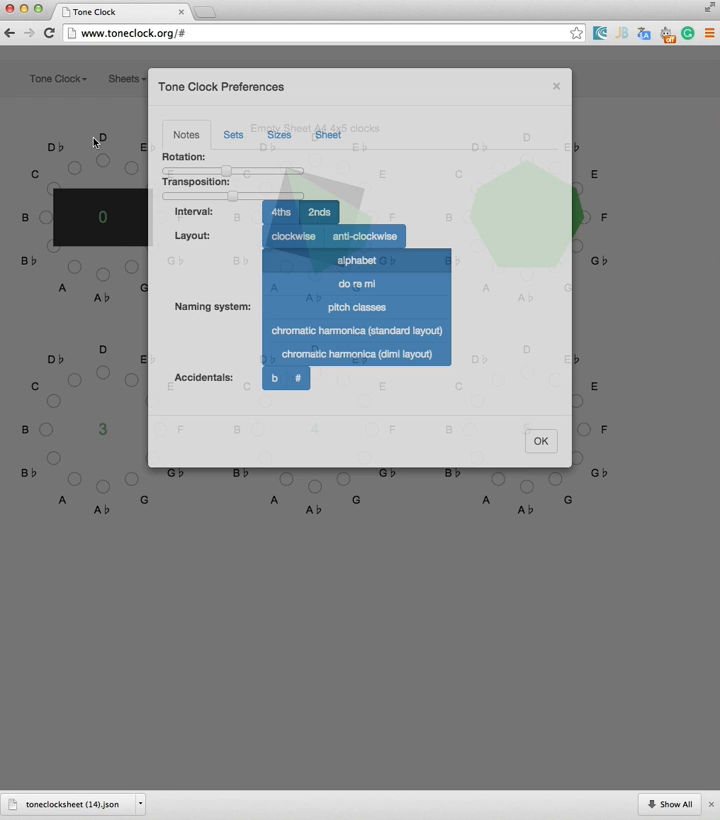
mouse_move(24, 200)
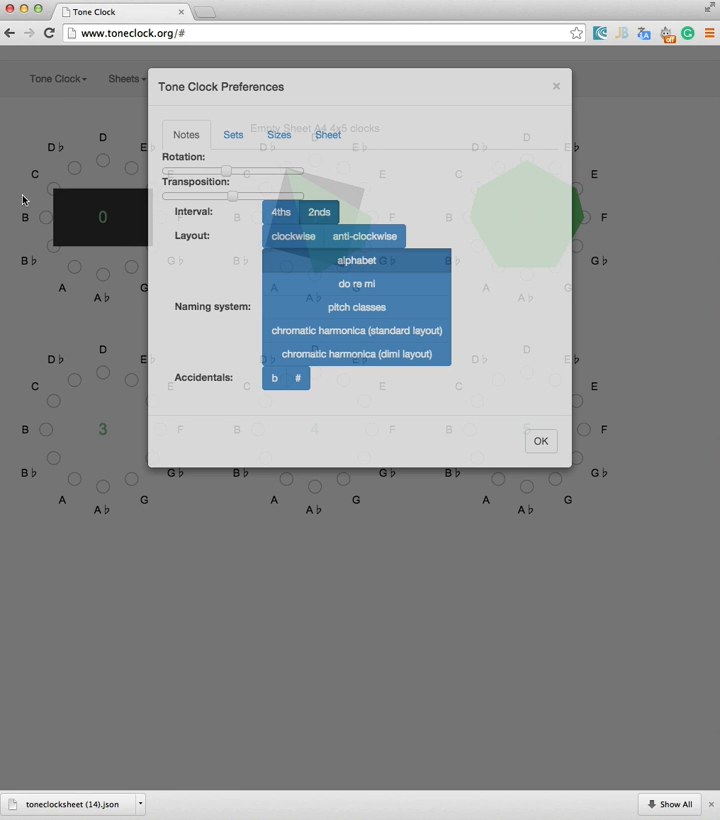
mouse_move(96, 148)
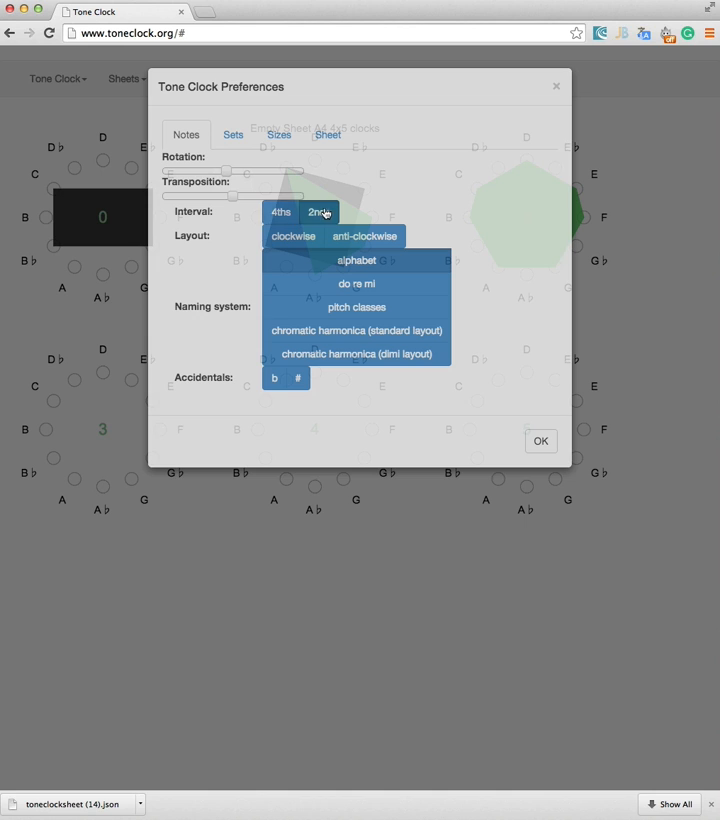
click(280, 212)
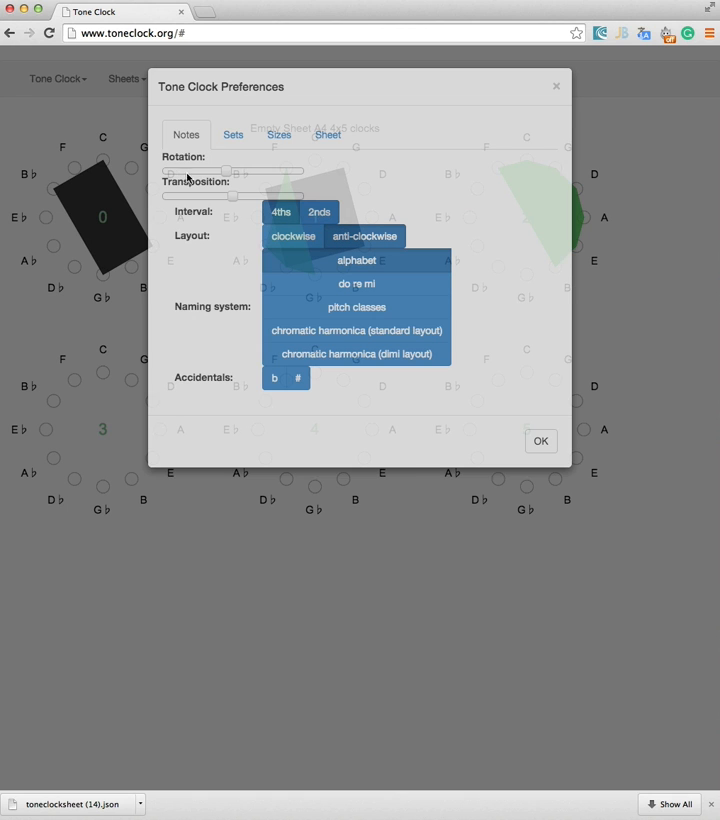
mouse_move(140, 160)
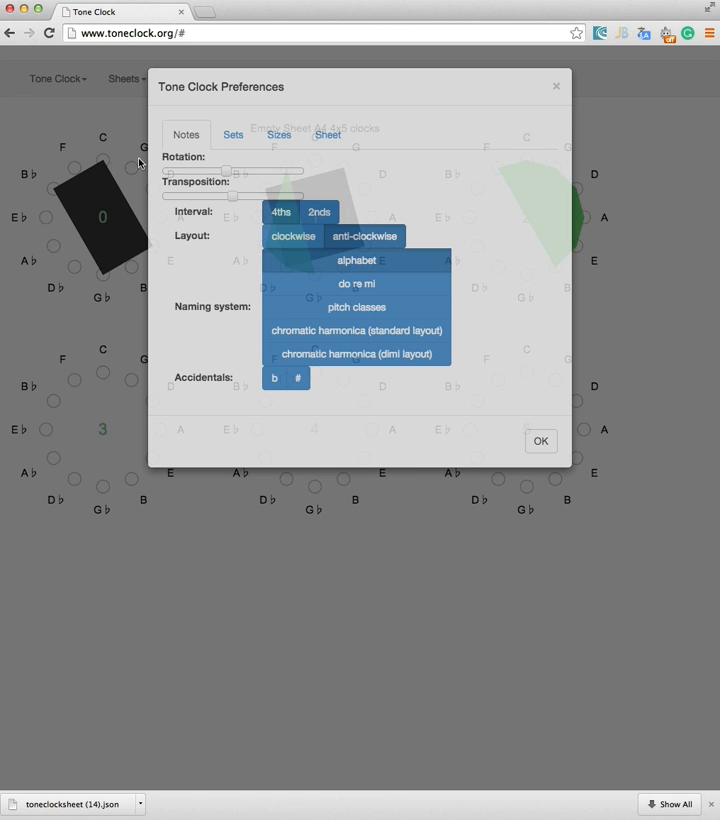
mouse_move(104, 326)
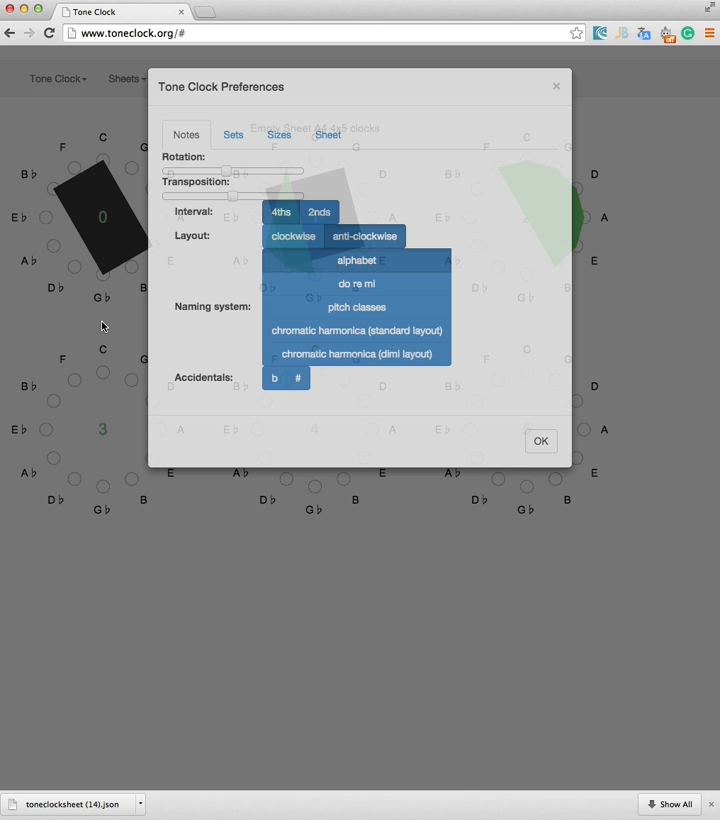
mouse_move(300, 212)
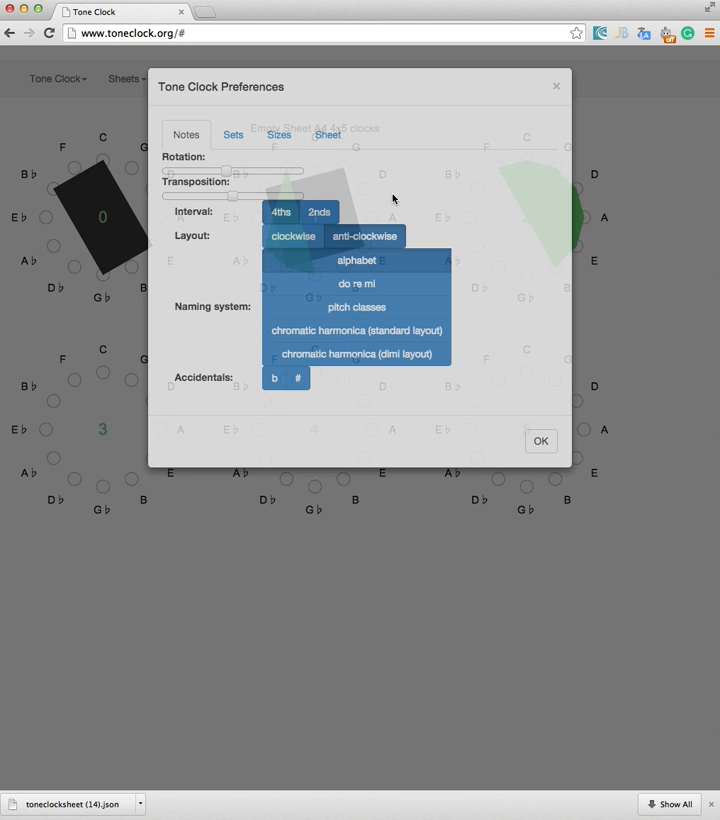
mouse_move(356, 262)
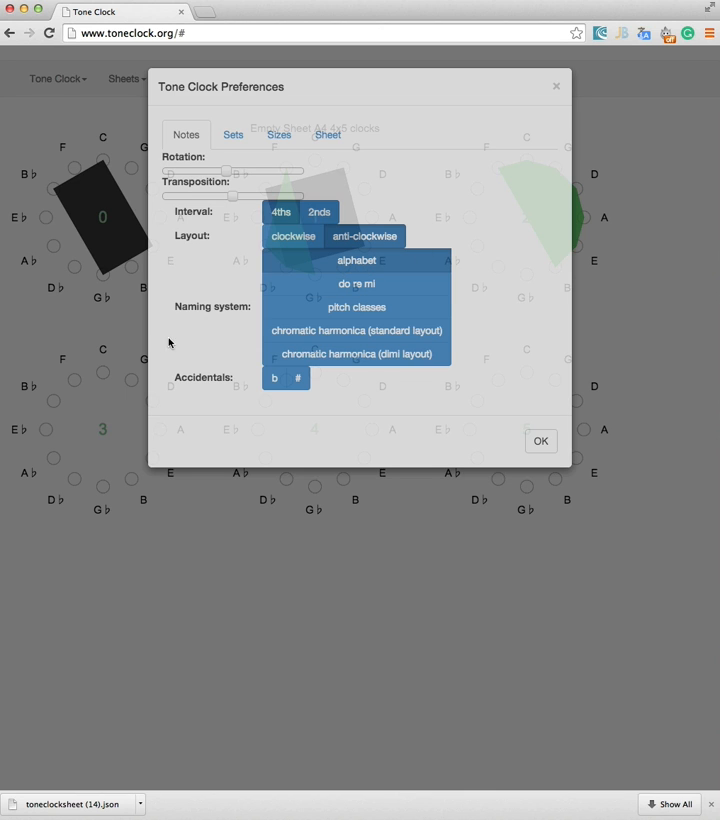
mouse_move(464, 234)
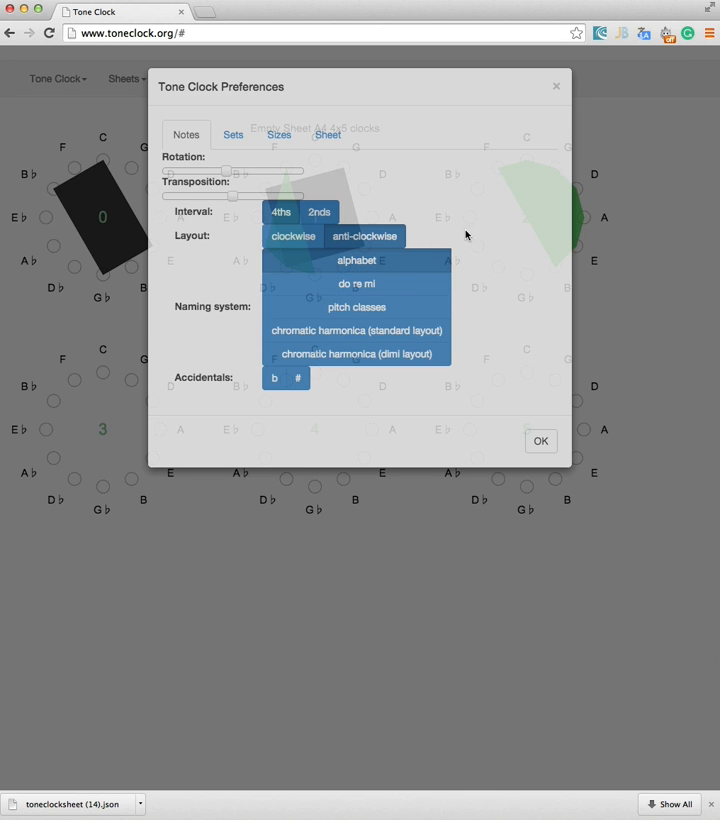
- Try do re mi and alphabet naming, set Accidentals to #, then choose pitch-class numbers
click(356, 284)
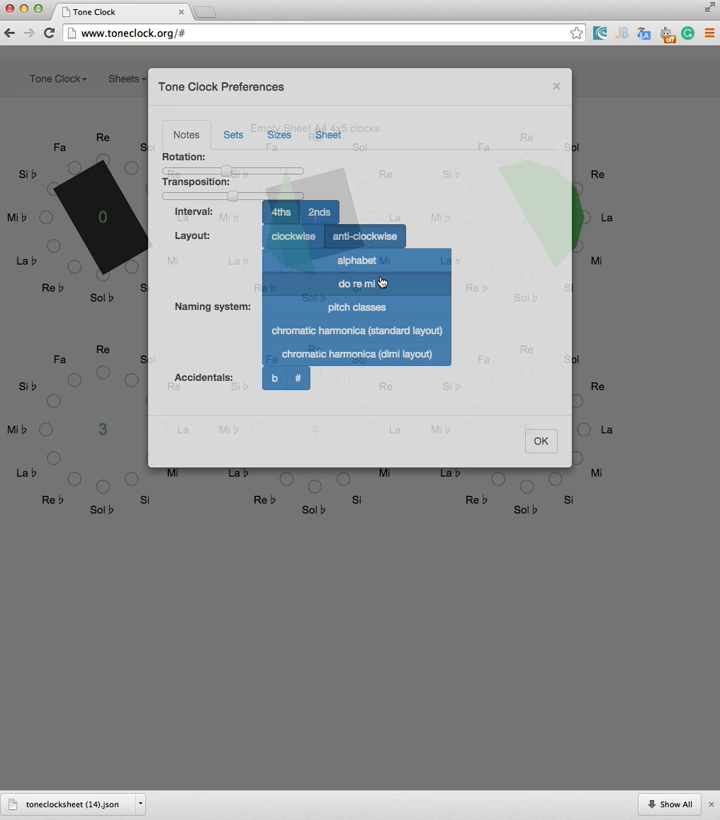
mouse_move(364, 284)
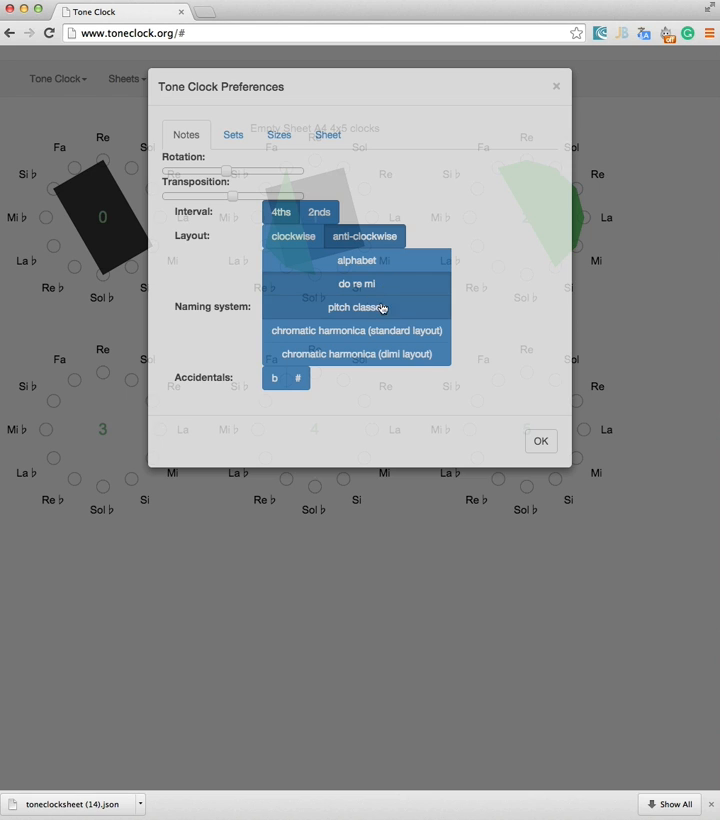
click(356, 308)
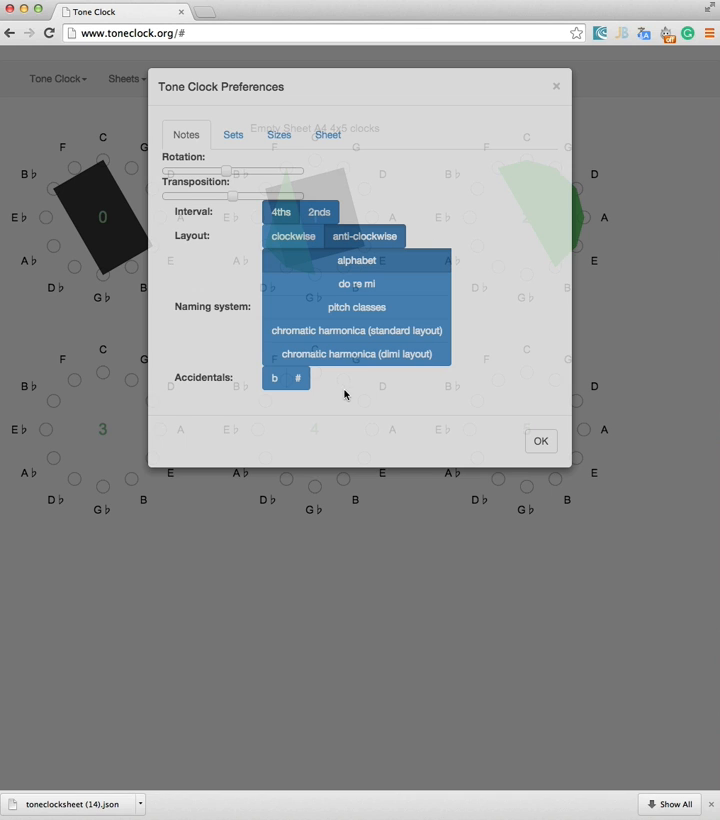
mouse_move(48, 272)
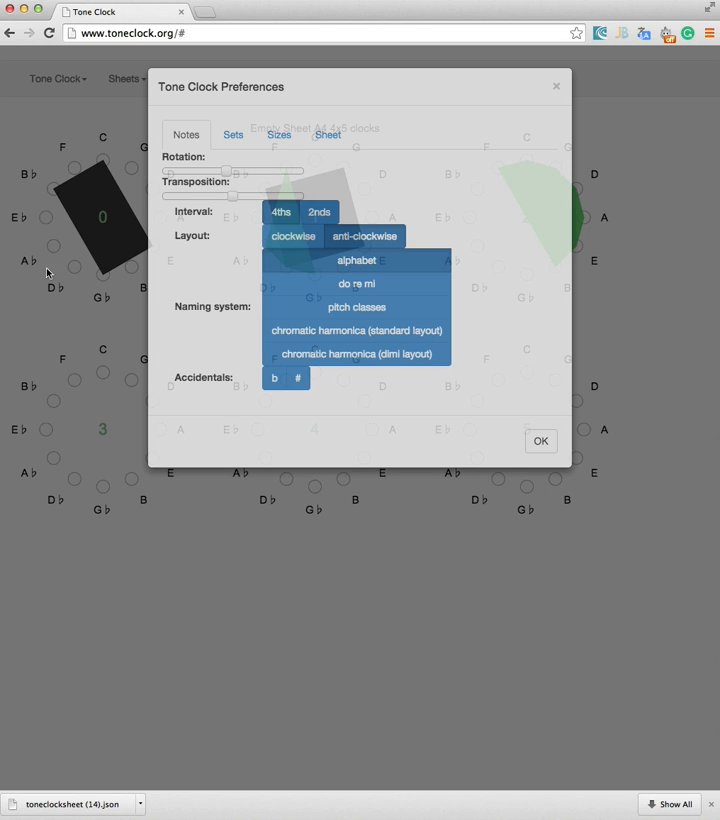
mouse_move(210, 350)
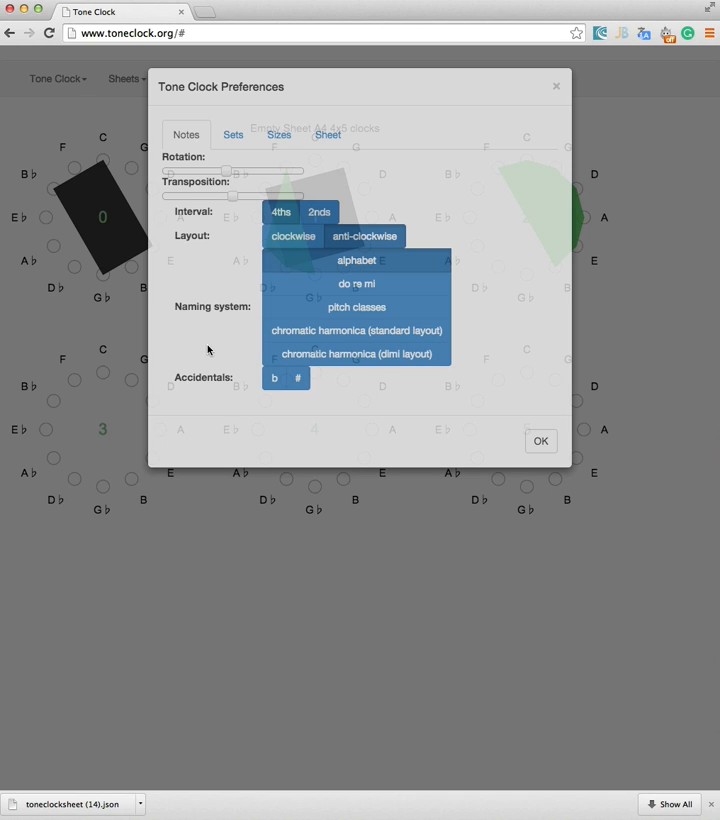
click(298, 378)
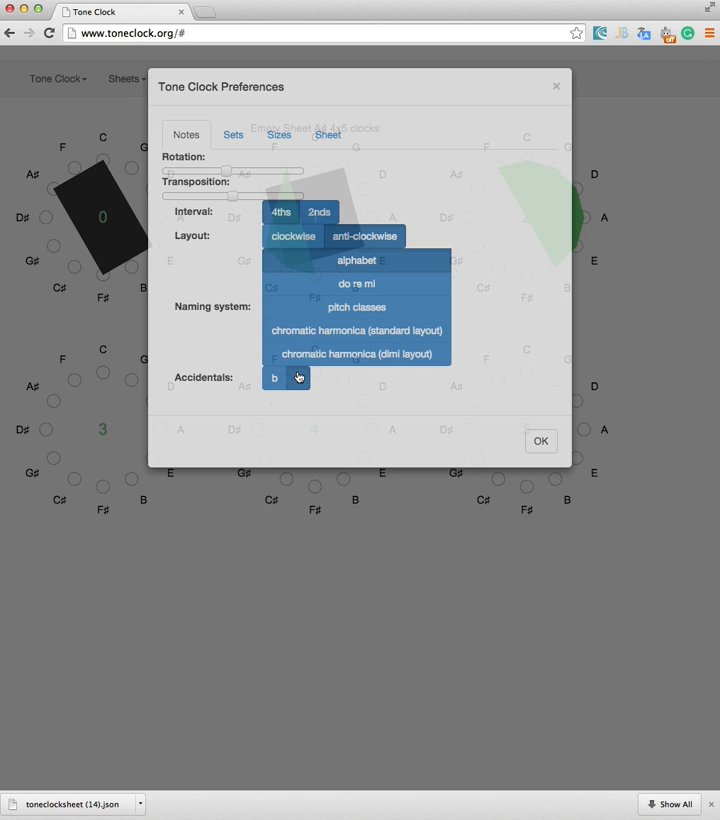
click(298, 378)
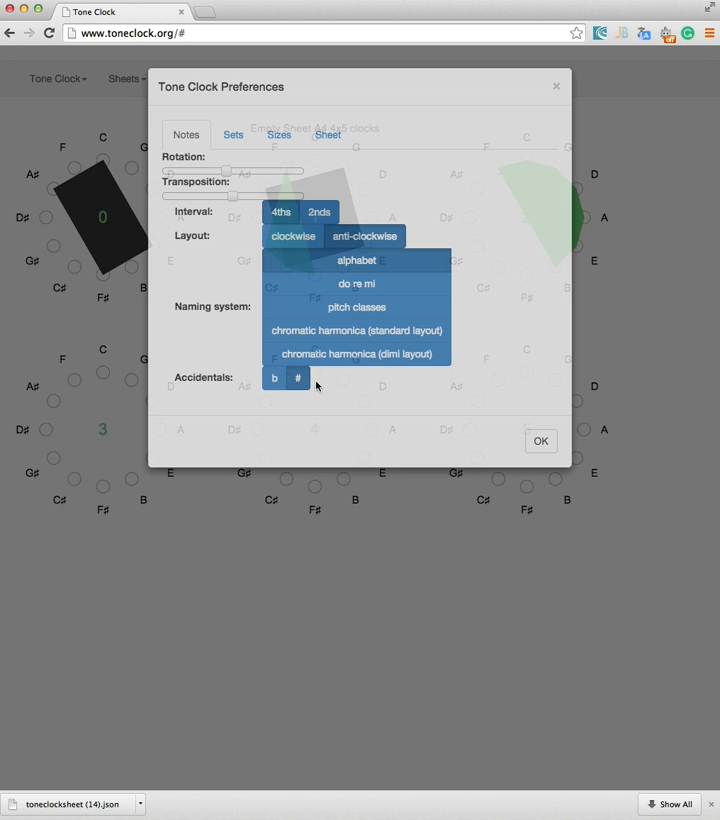
mouse_move(474, 204)
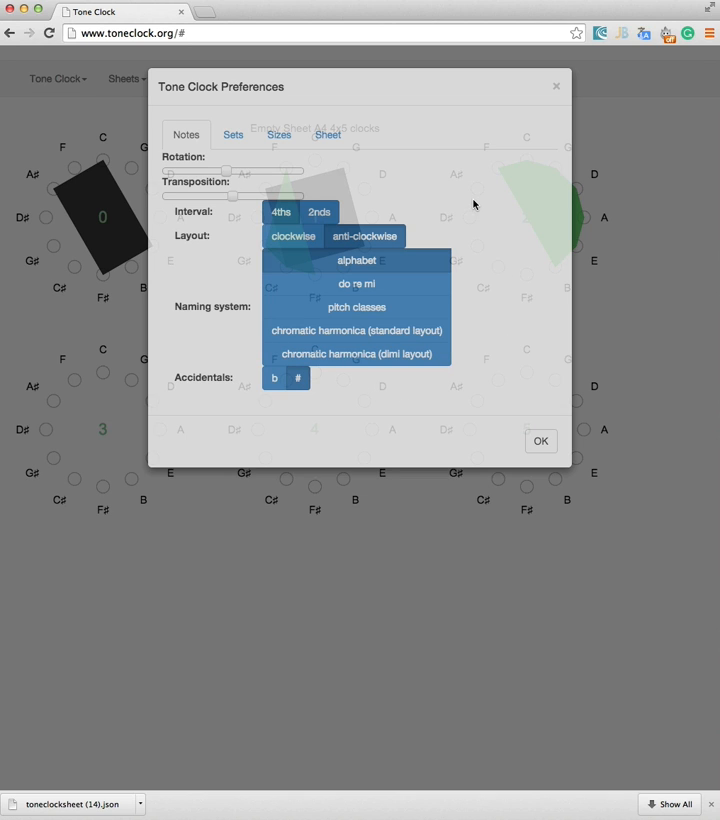
mouse_move(414, 216)
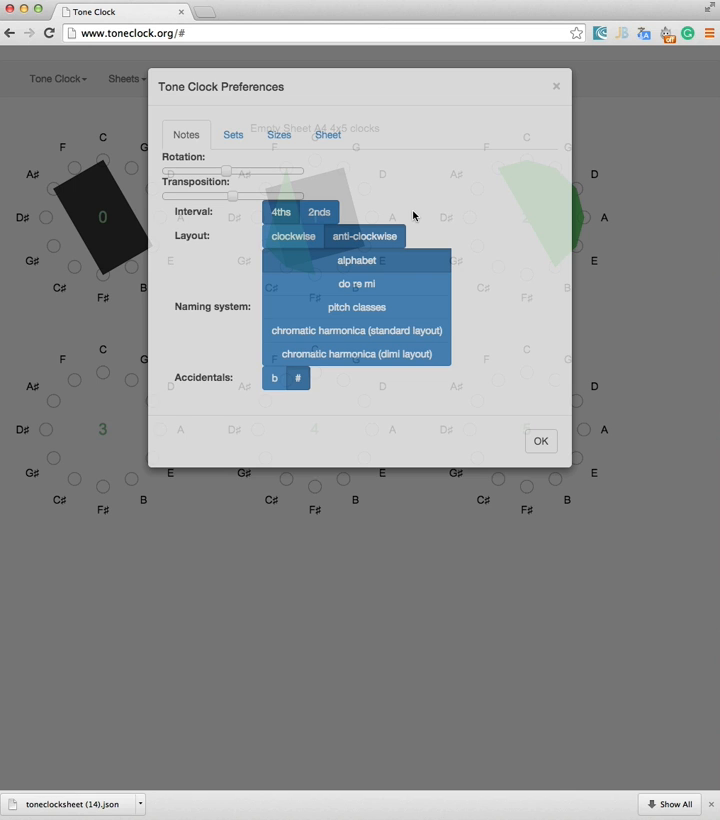
click(356, 308)
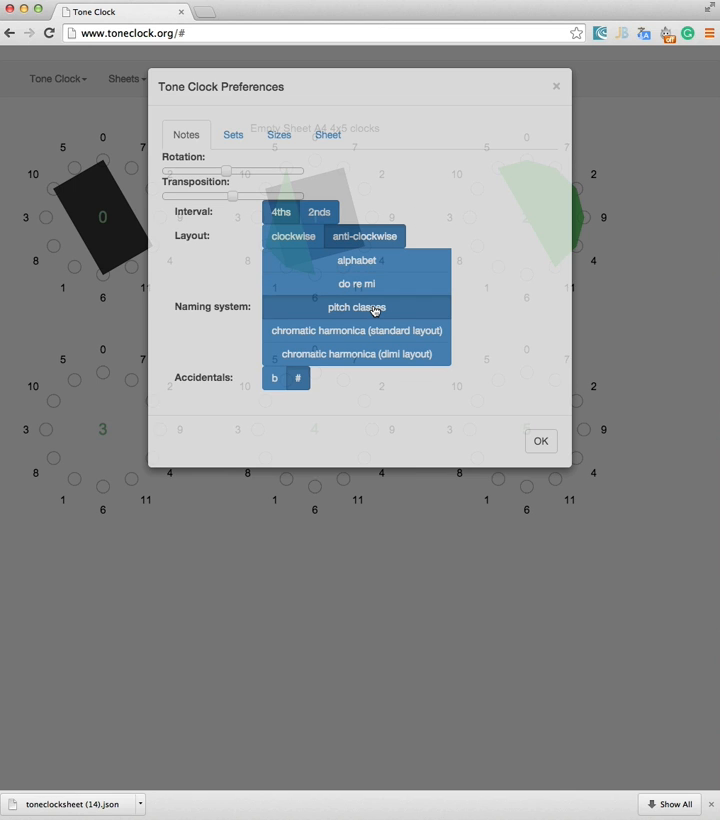
mouse_move(368, 260)
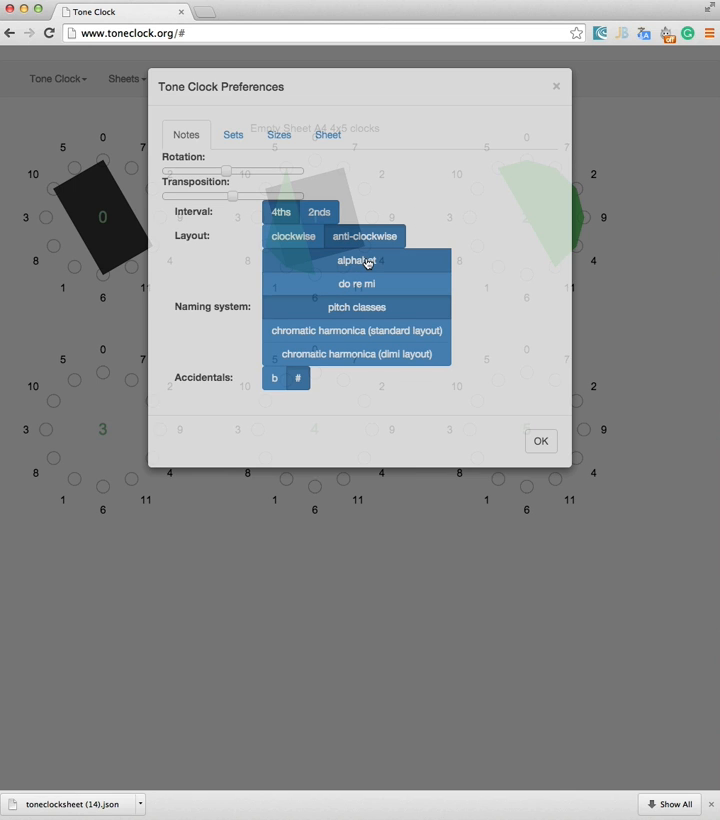
- On the Sets tab, select Prime Form, Forte Code, Interval Vector and Prime Inversion as displayed set names
click(232, 136)
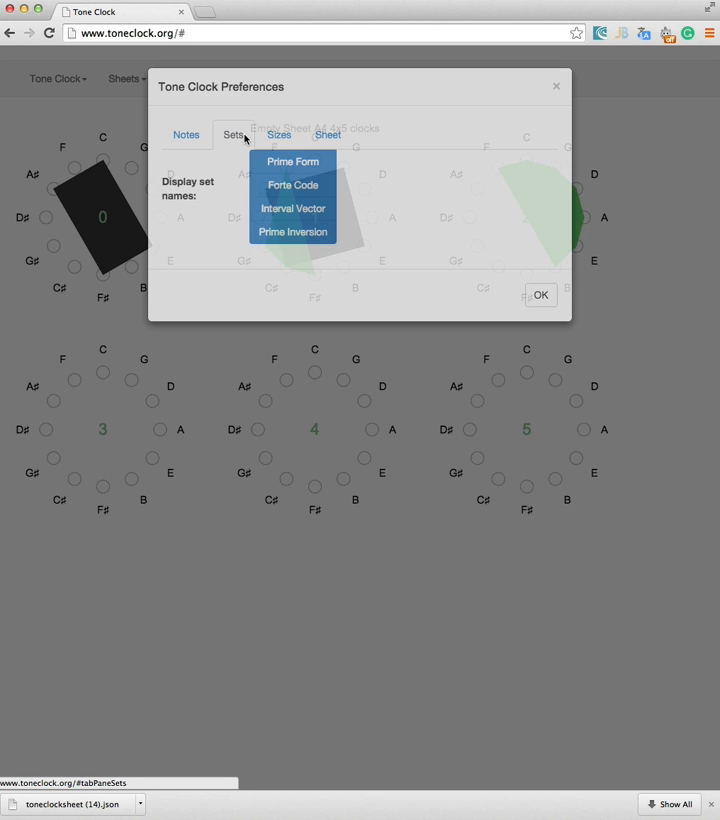
click(292, 160)
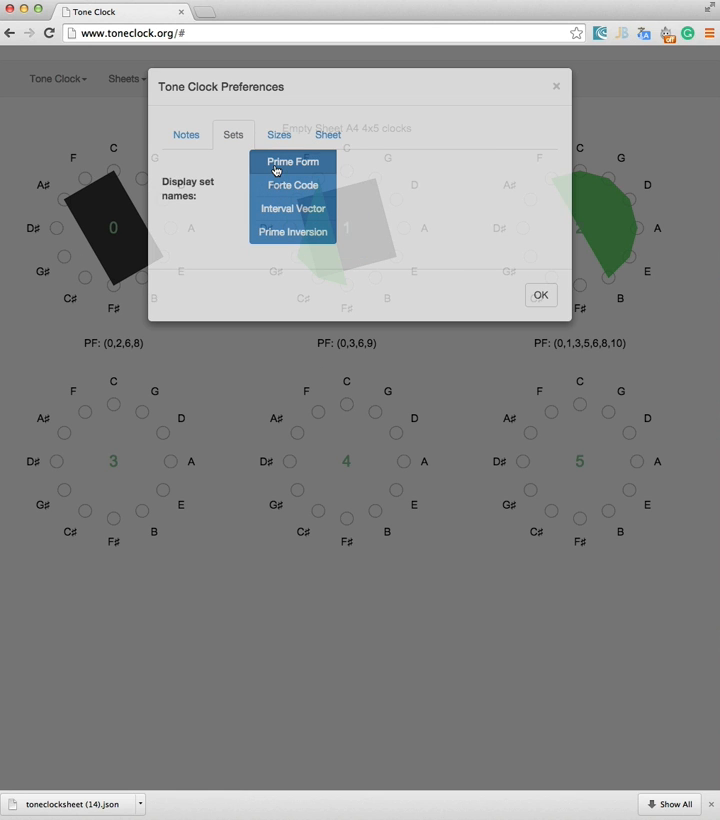
click(292, 184)
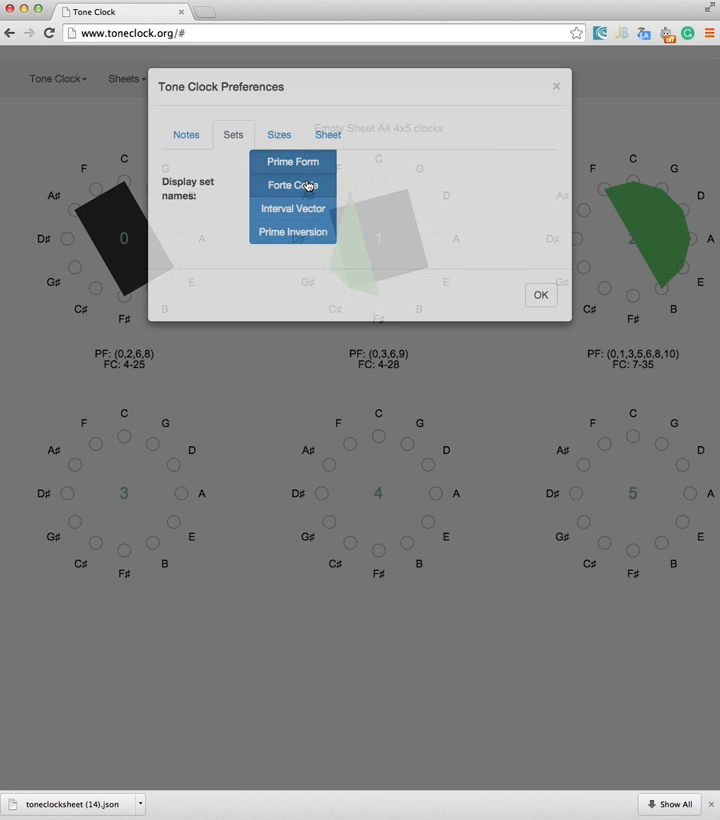
click(292, 208)
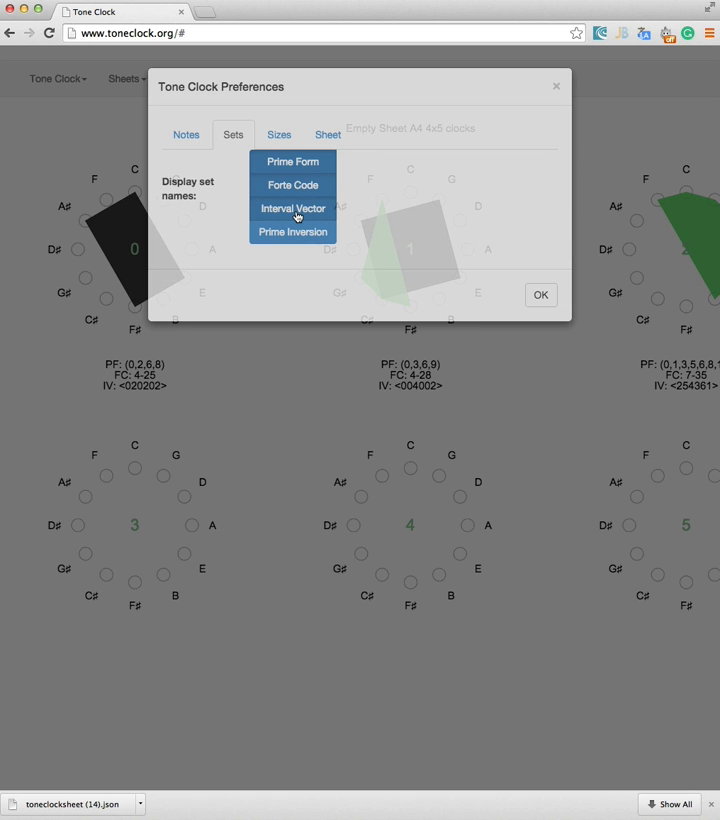
click(292, 230)
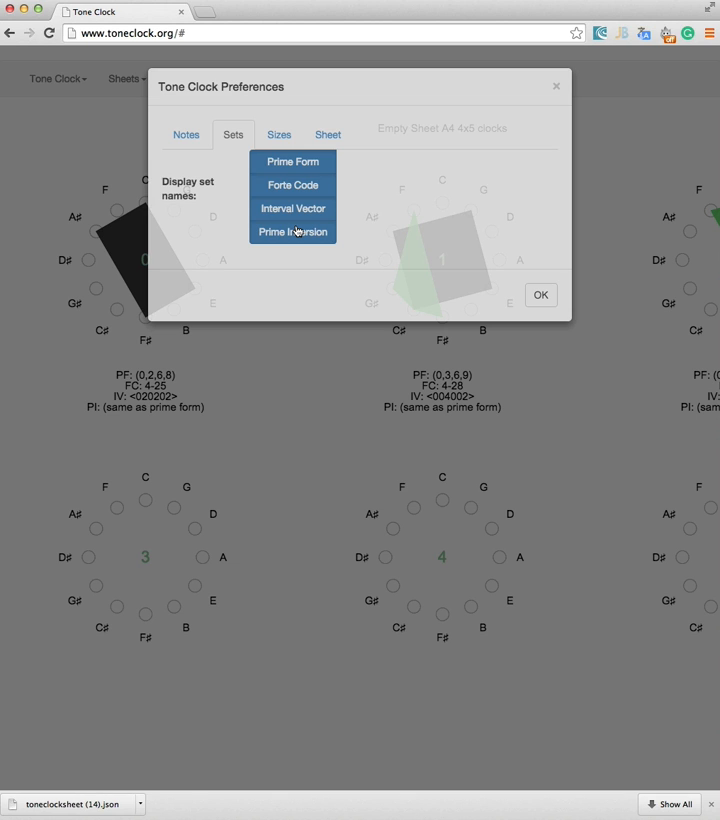
mouse_move(204, 368)
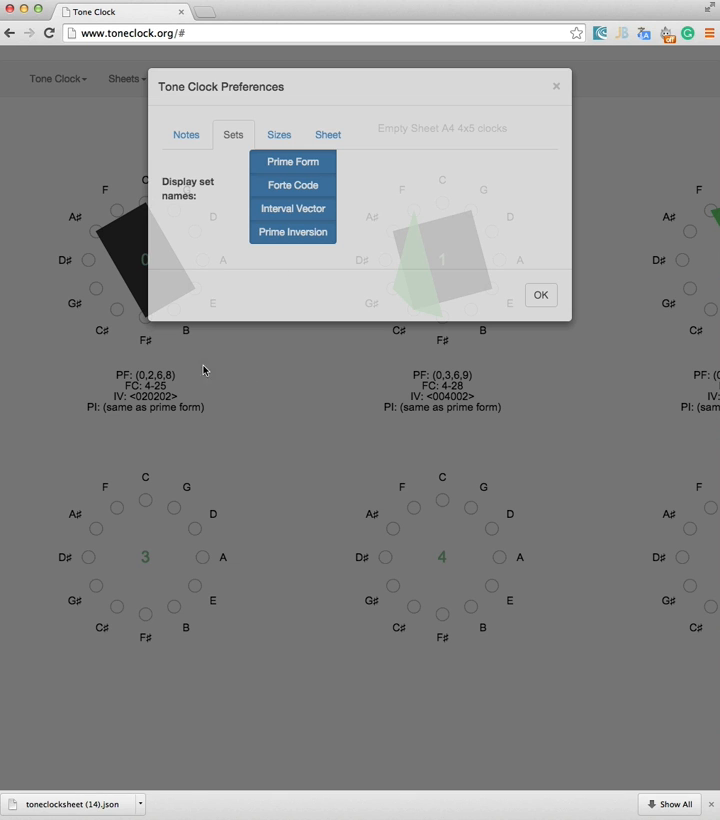
mouse_move(322, 412)
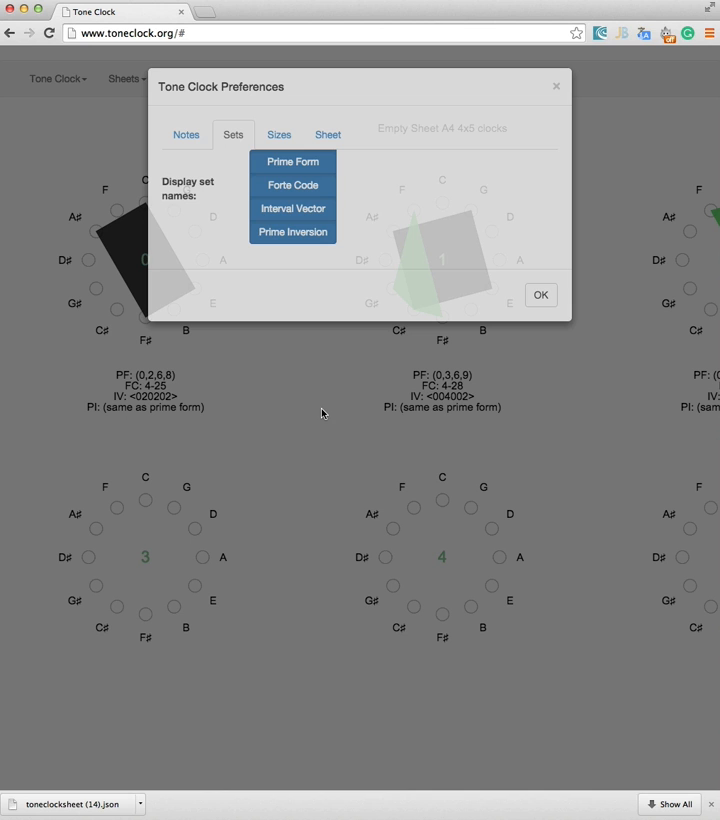
mouse_move(312, 232)
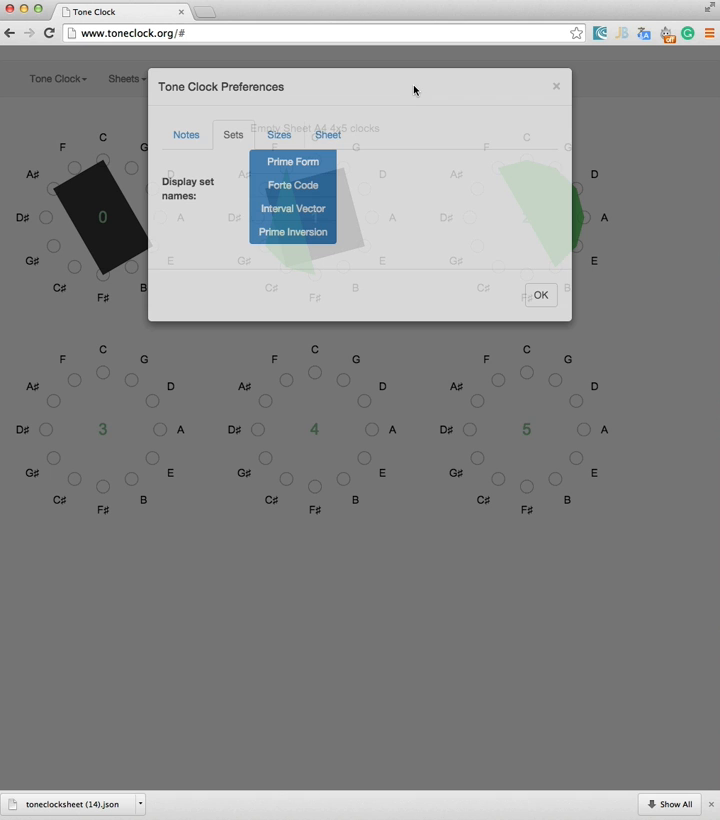
- Close Preferences with OK, then load the Intervals and Trichords preset sheets in turn
click(540, 294)
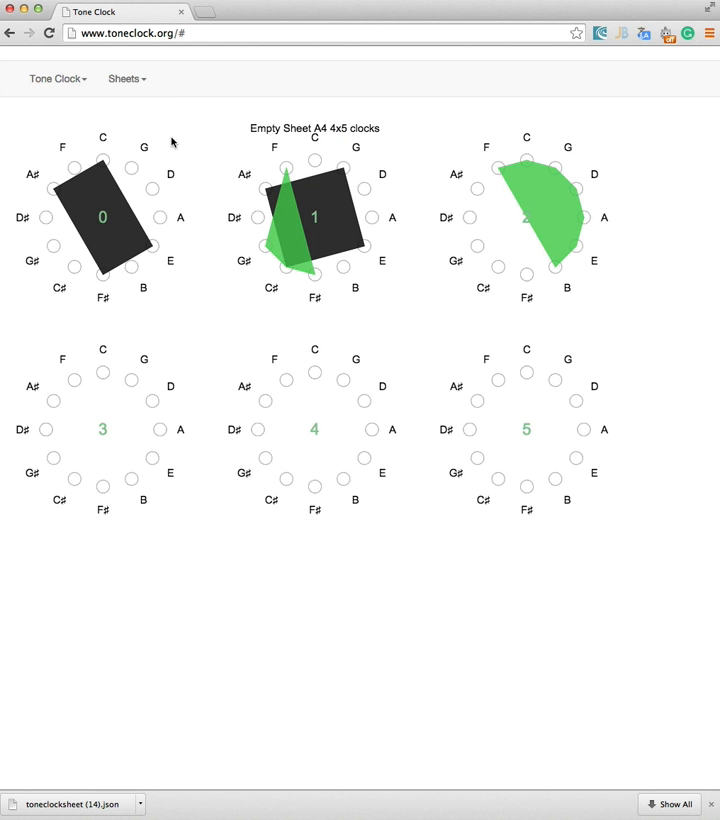
click(124, 80)
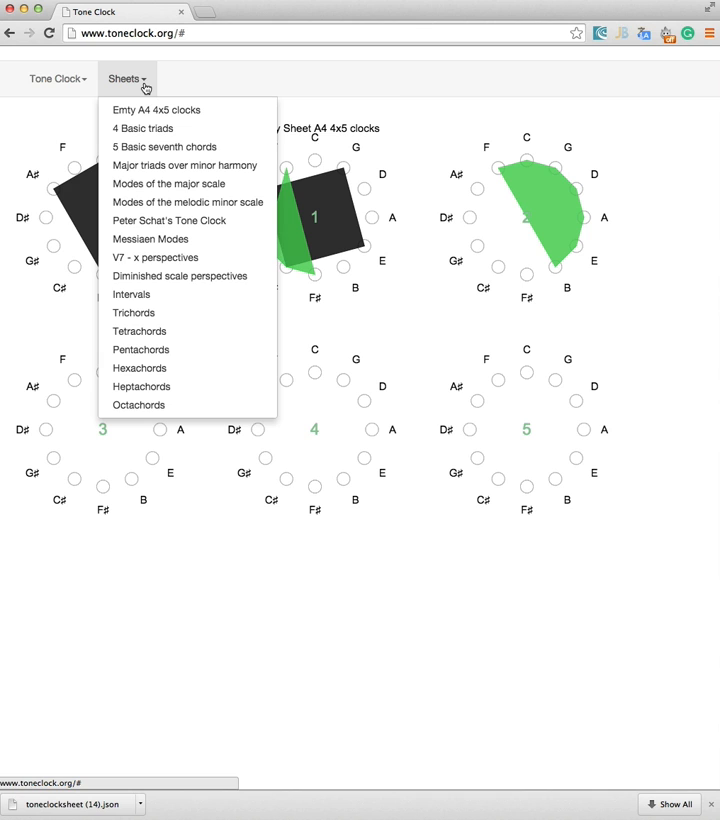
mouse_move(134, 296)
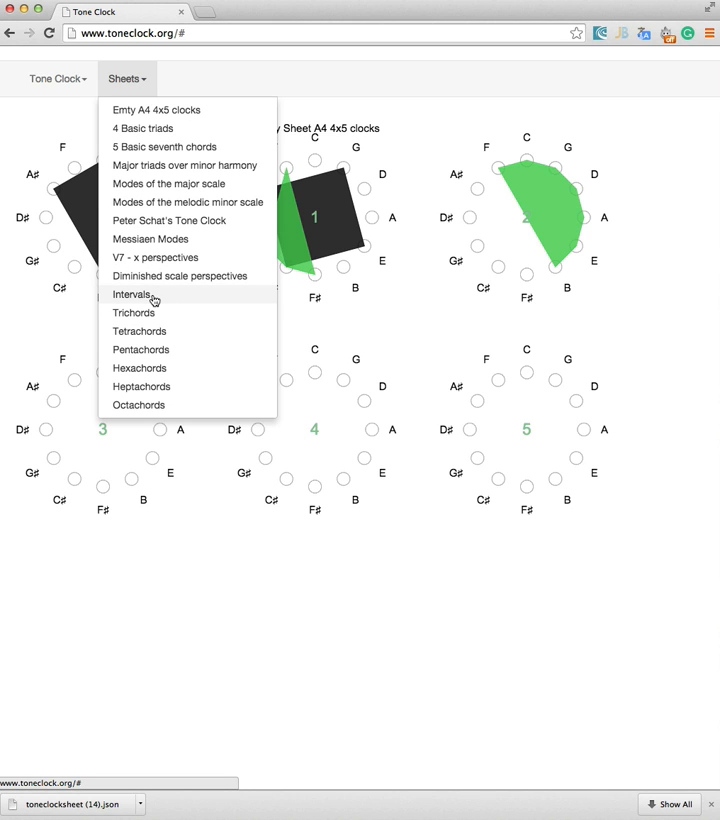
click(132, 296)
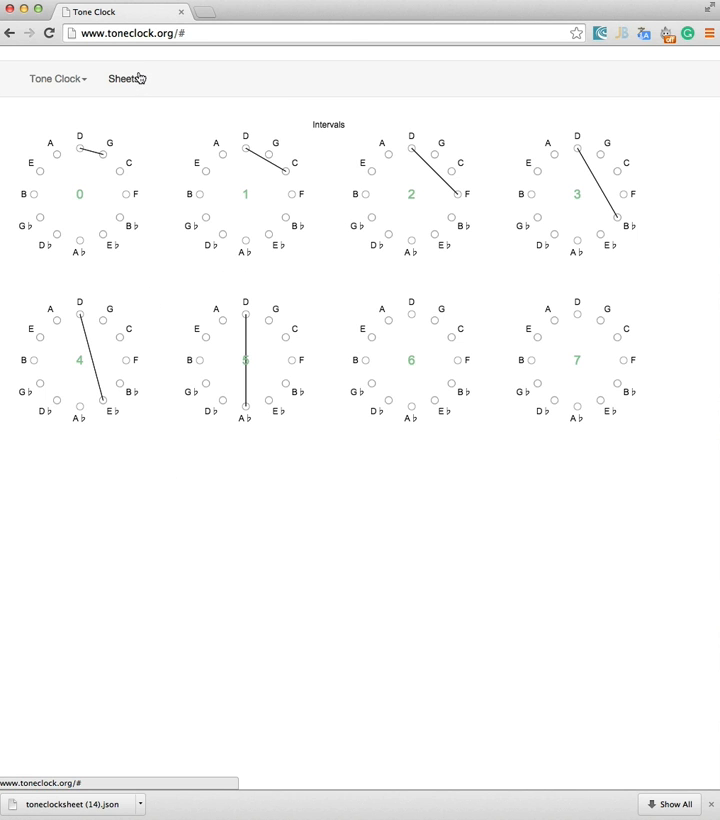
click(124, 78)
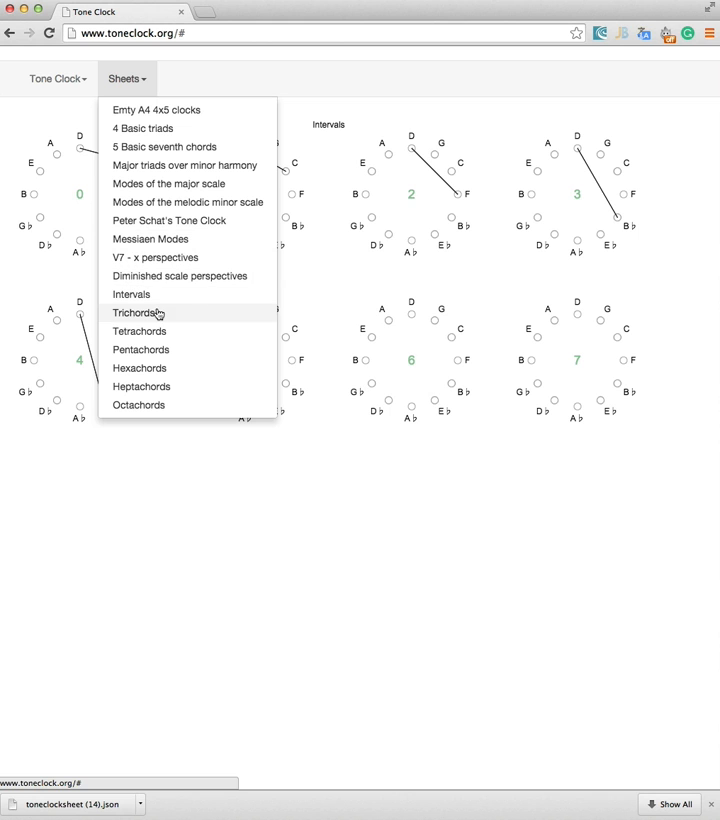
click(132, 312)
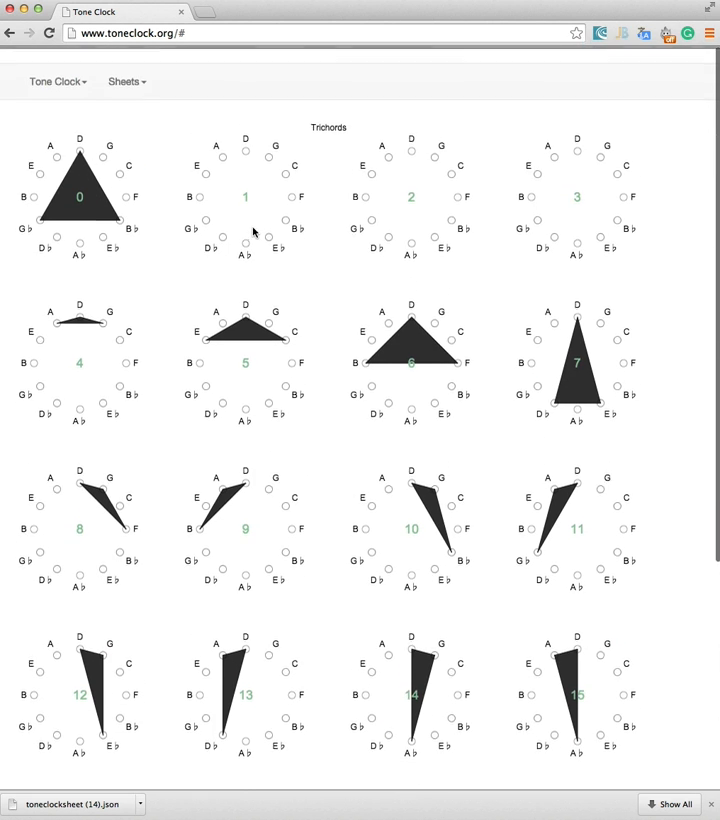
- Load the Tetrachords preset sheet from the Sheets menu
click(124, 80)
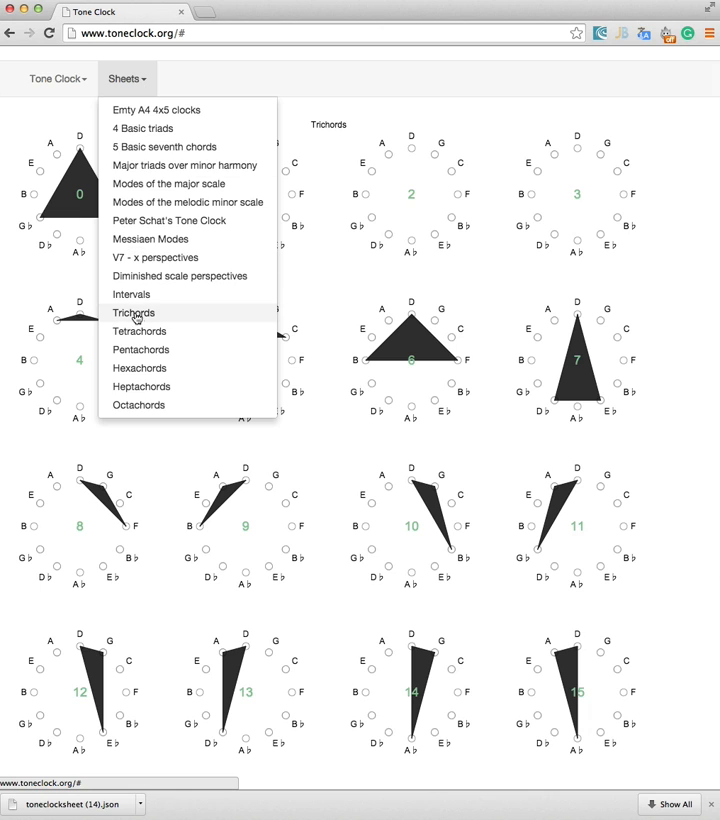
click(140, 332)
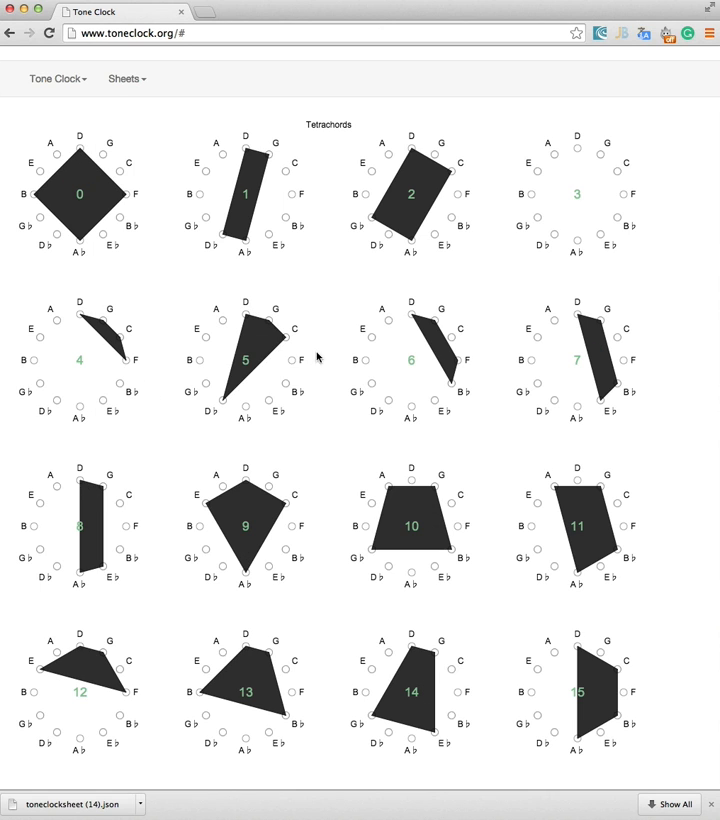
scroll(down, 3)
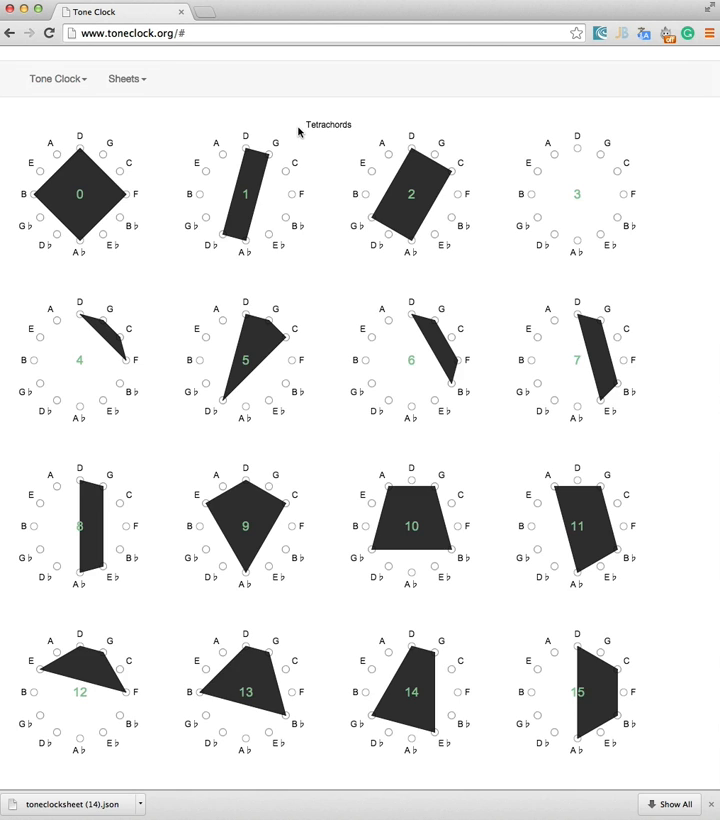
click(56, 78)
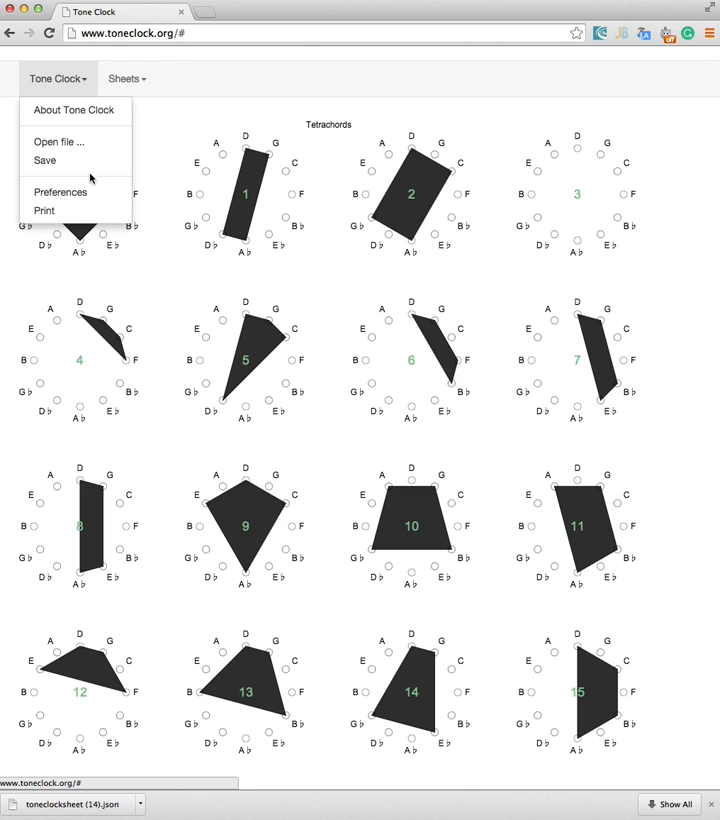
click(74, 110)
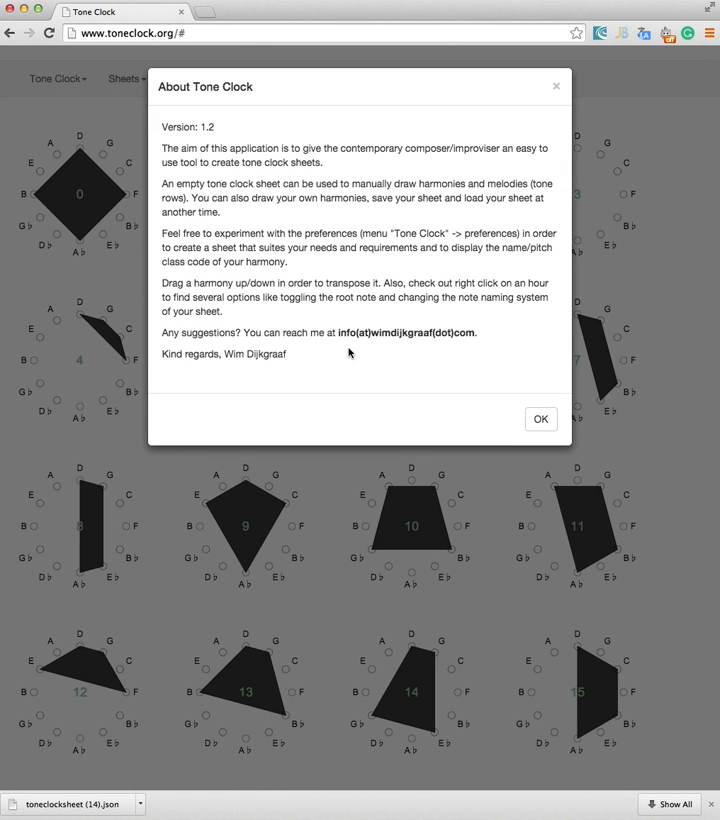
mouse_move(356, 372)
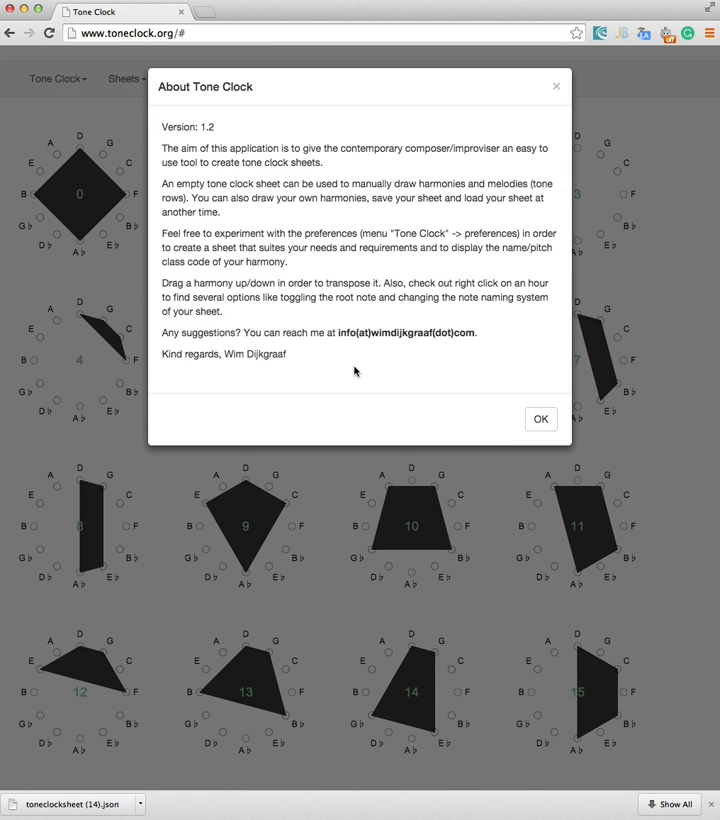
mouse_move(448, 348)
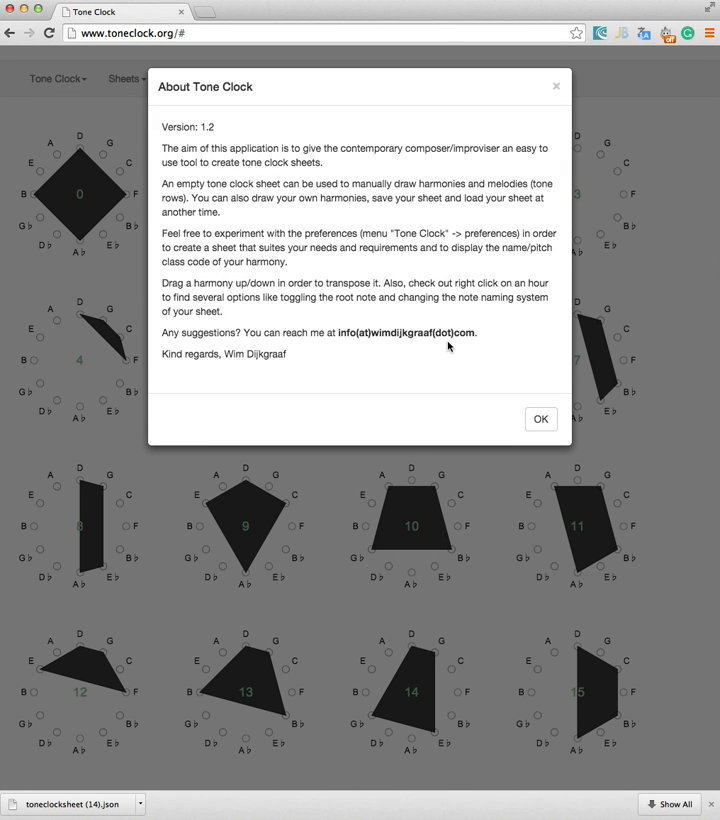
mouse_move(490, 348)
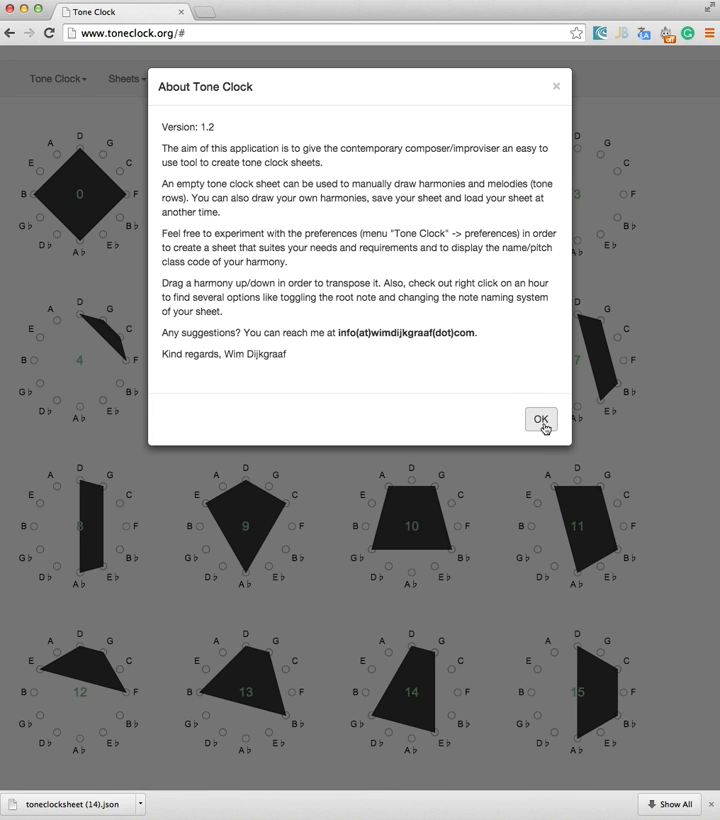
click(540, 418)
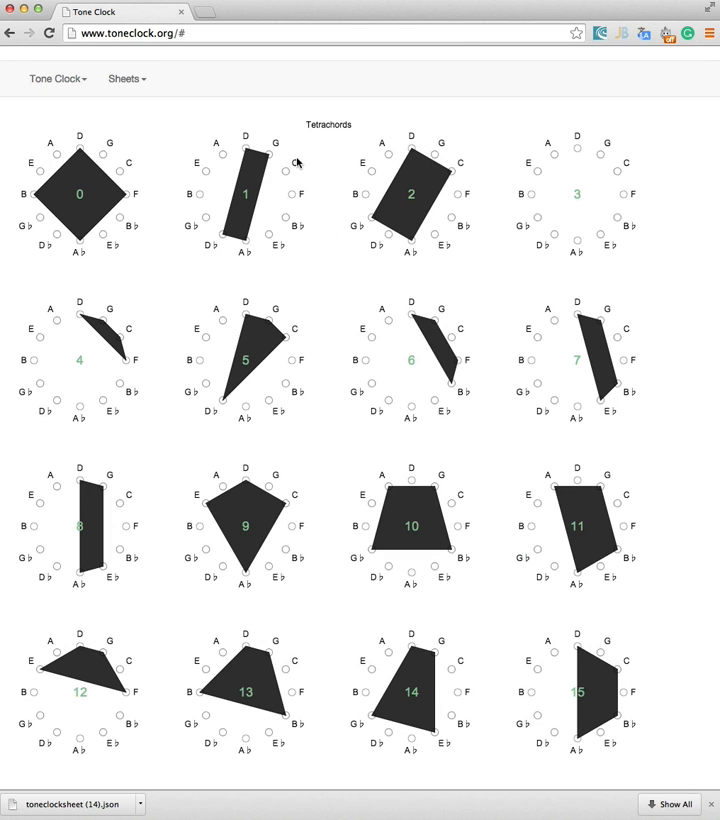
- Save the Tetrachords sheet as toneclocksheet (15).json, then start opening a saved sheet file
click(56, 78)
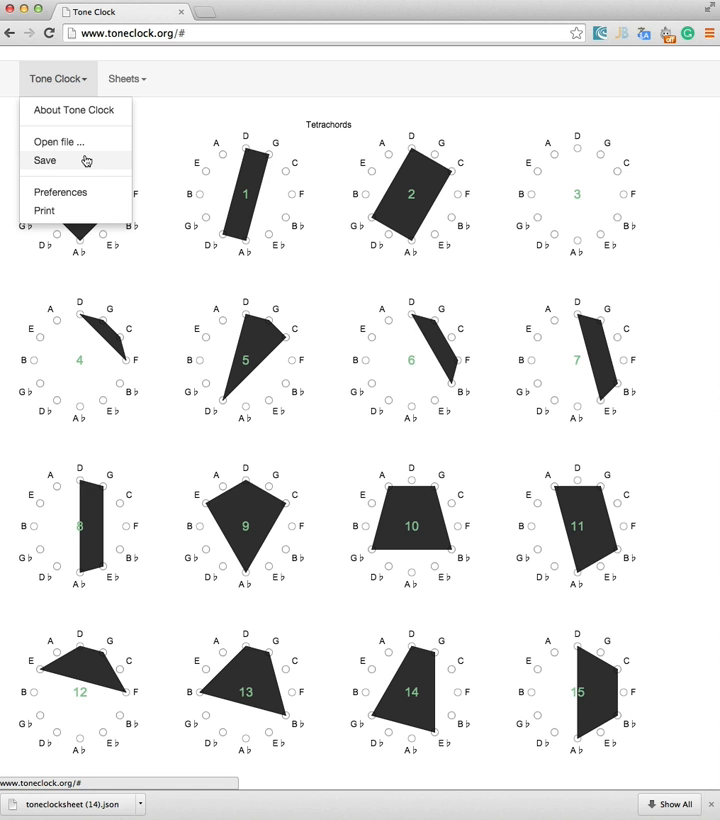
click(44, 160)
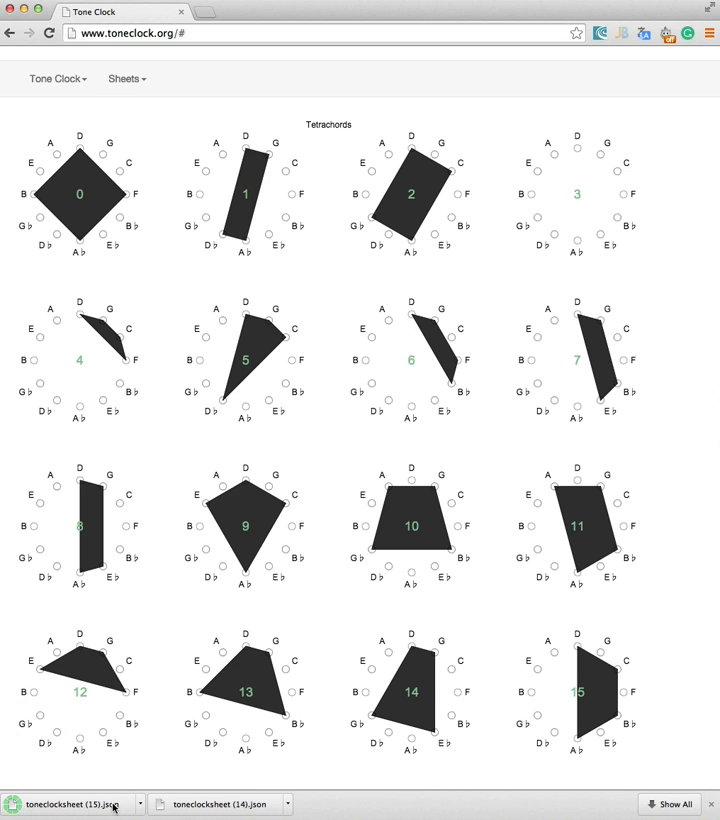
click(56, 78)
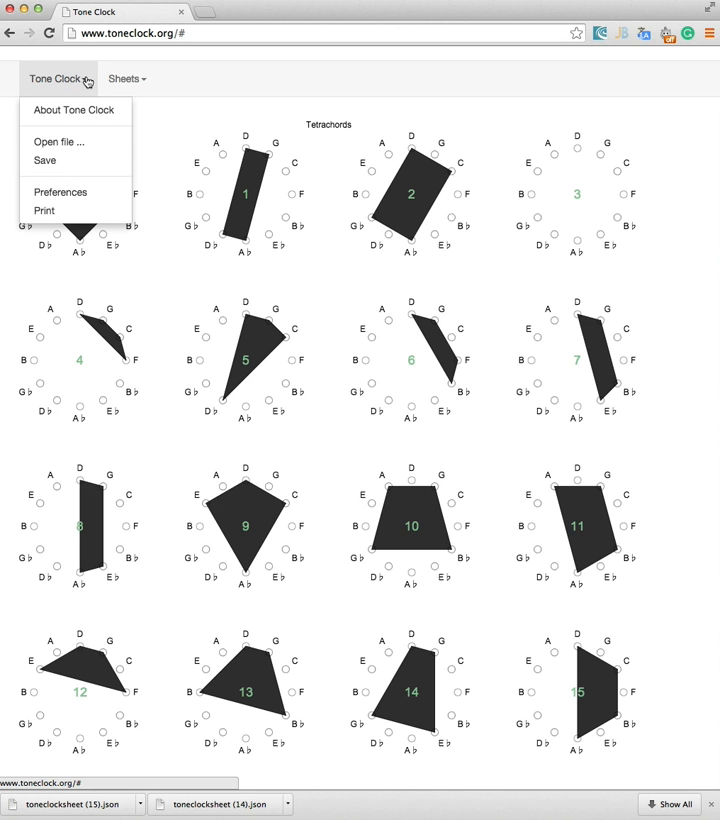
click(58, 140)
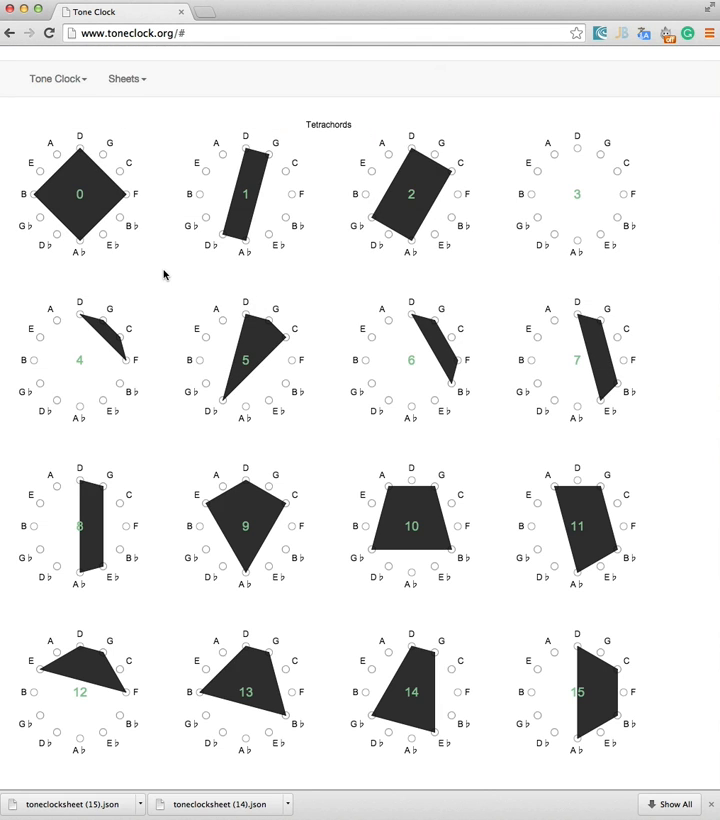
click(54, 78)
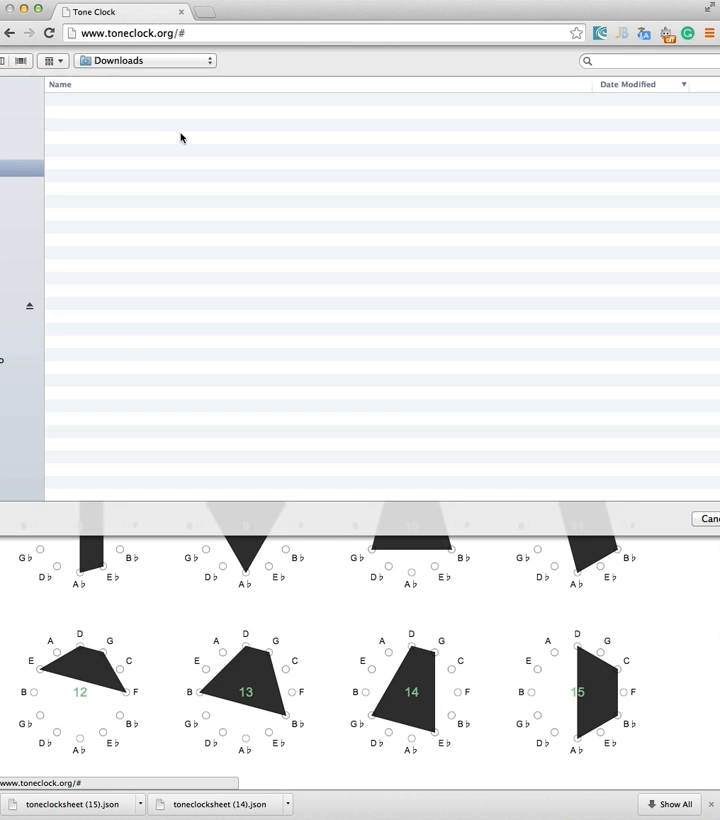
click(130, 114)
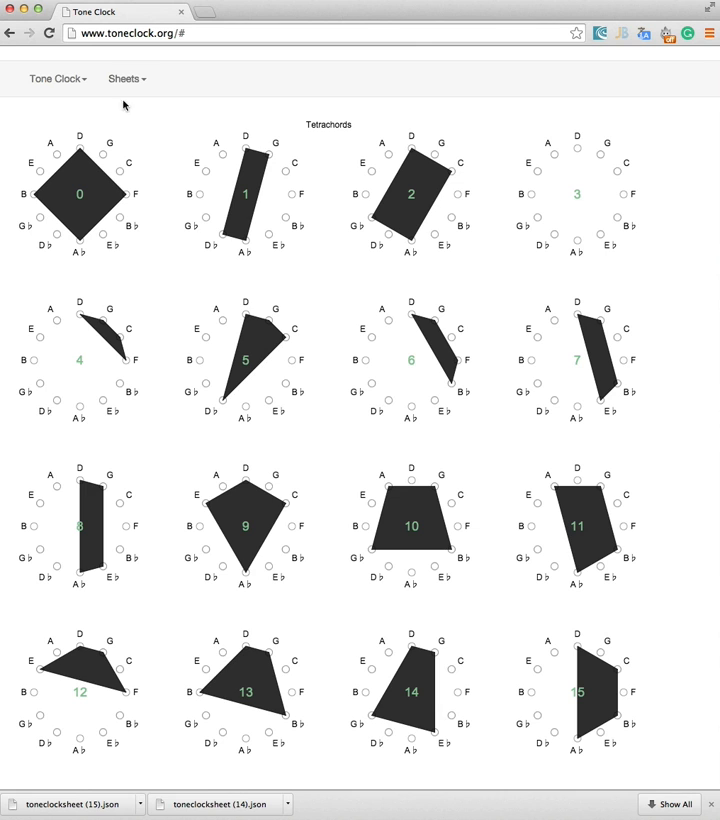
click(124, 80)
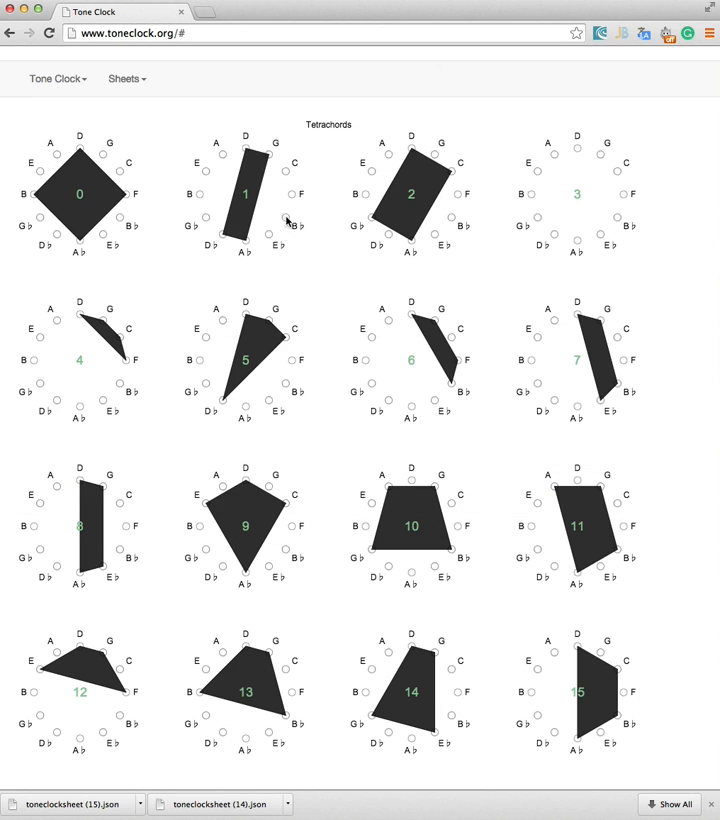
mouse_move(344, 248)
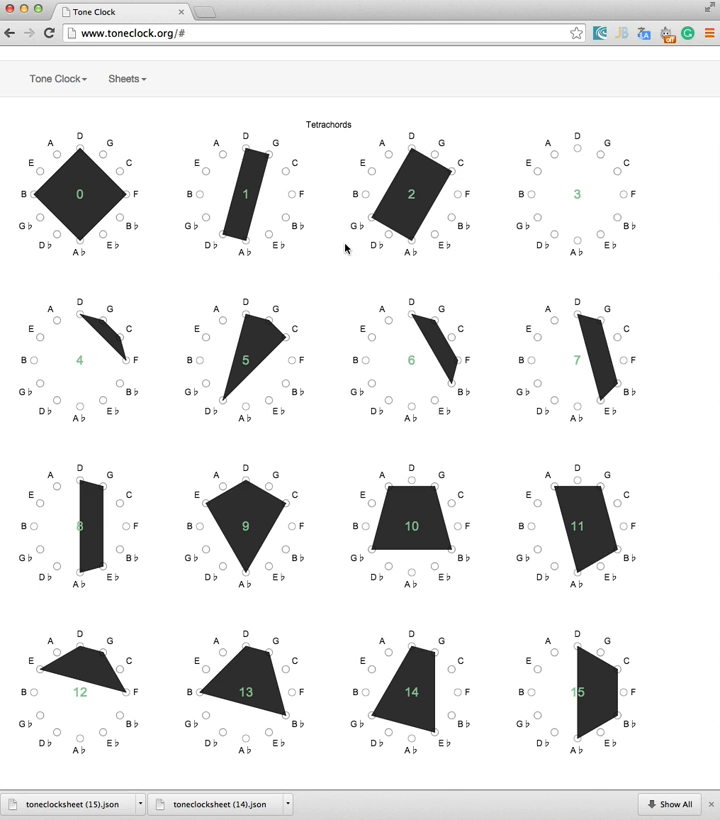